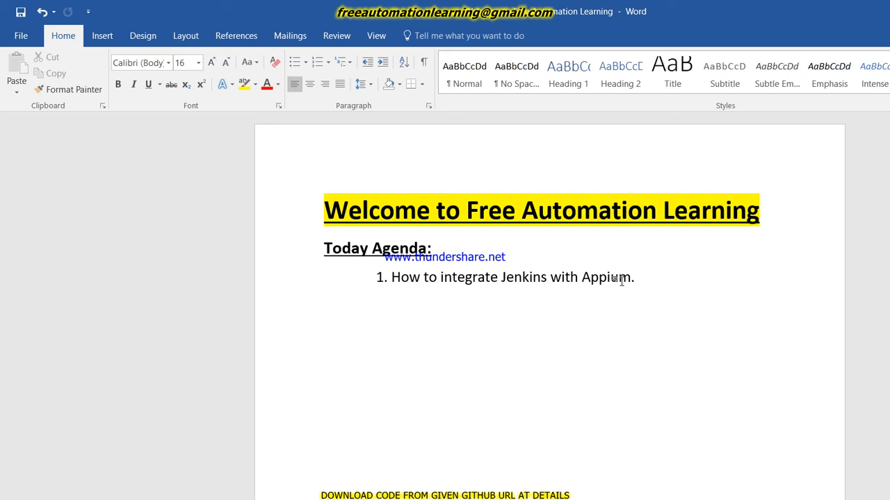
Finish presenting the Word agenda item on integrating Jenkins with Appium.
click(581, 277)
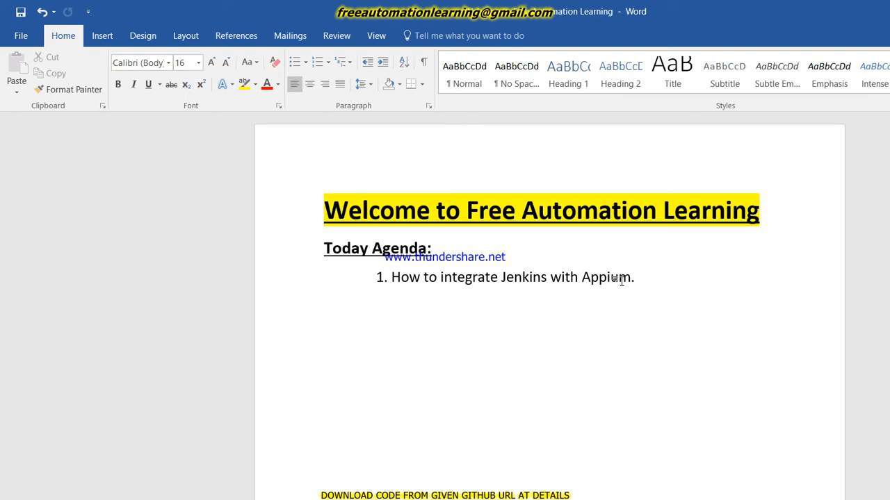
click(580, 277)
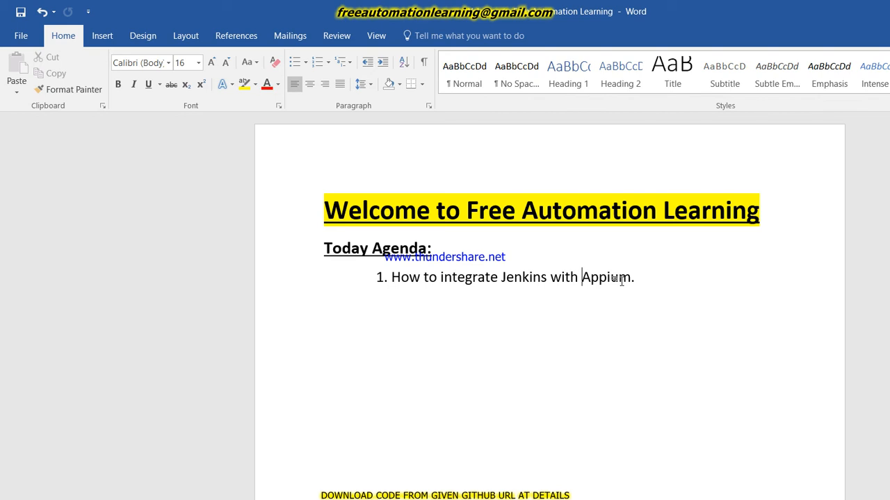
mouse_move(493, 399)
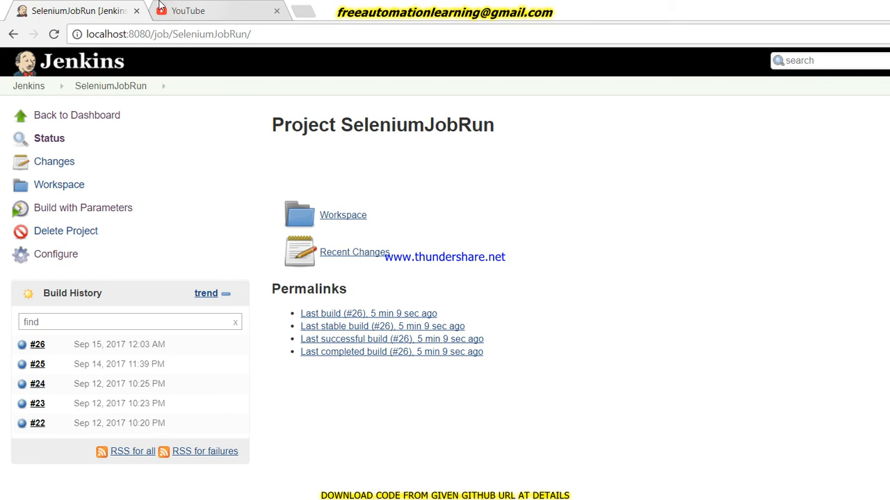
Show the YouTube channel's playlists page, including Appium Mobile Automation.
click(187, 10)
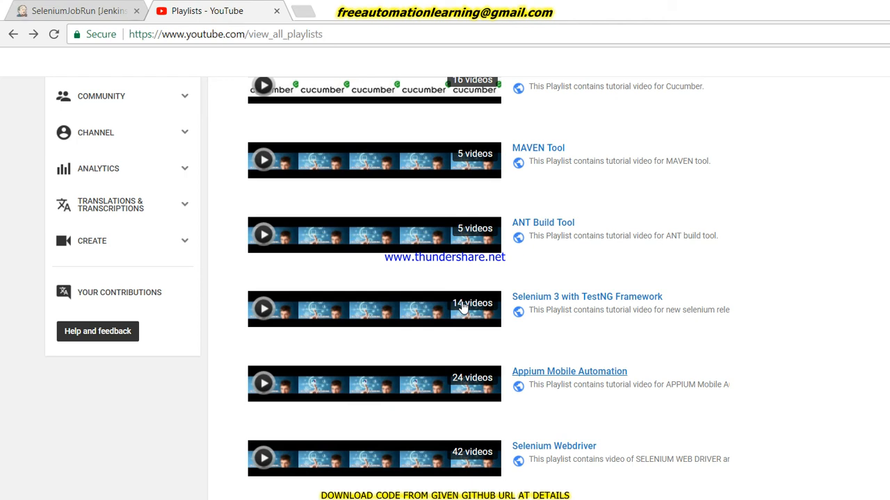
mouse_move(477, 245)
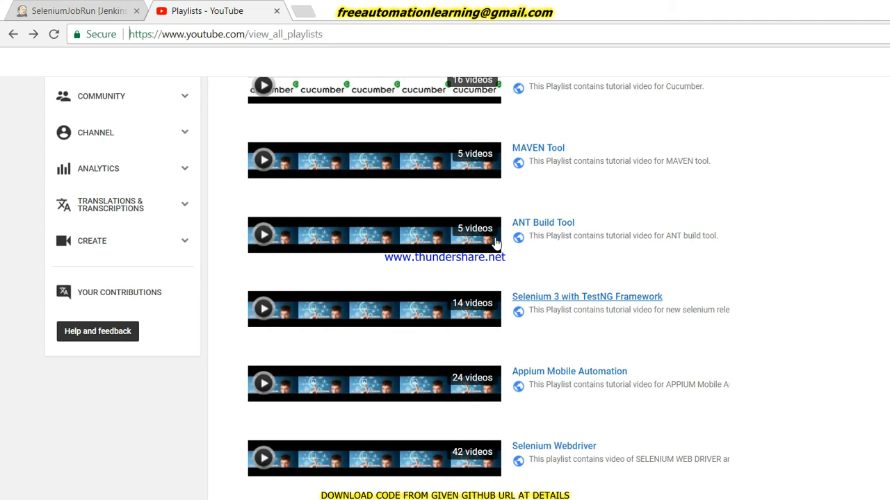
mouse_move(453, 119)
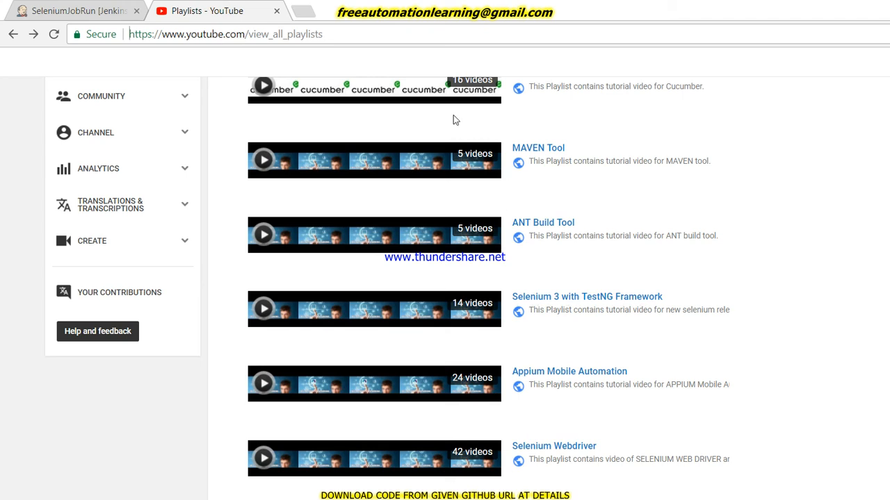
mouse_move(424, 106)
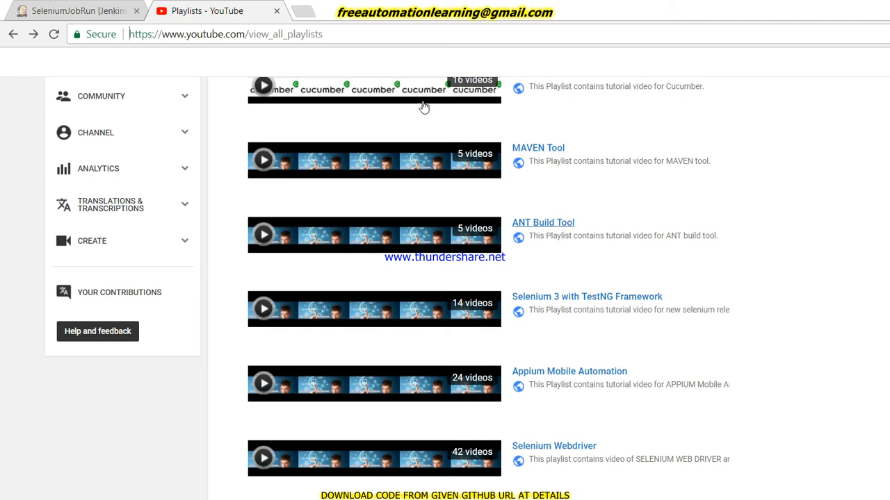
mouse_move(637, 118)
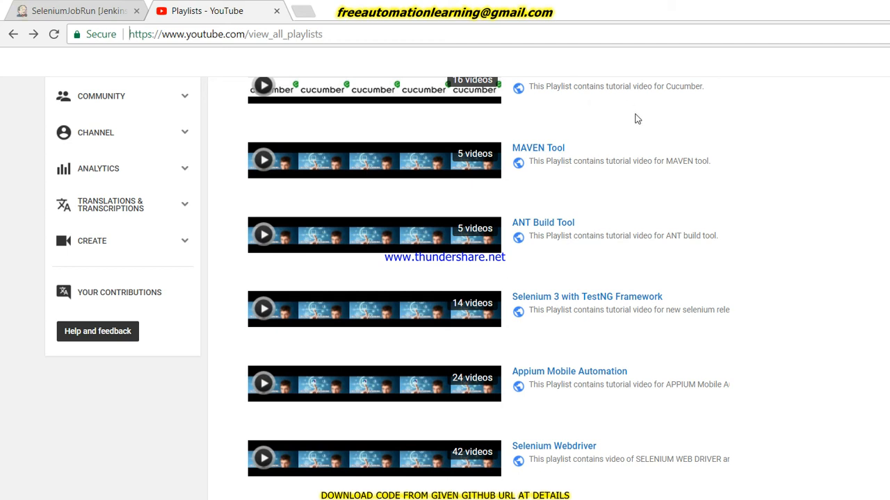
mouse_move(636, 122)
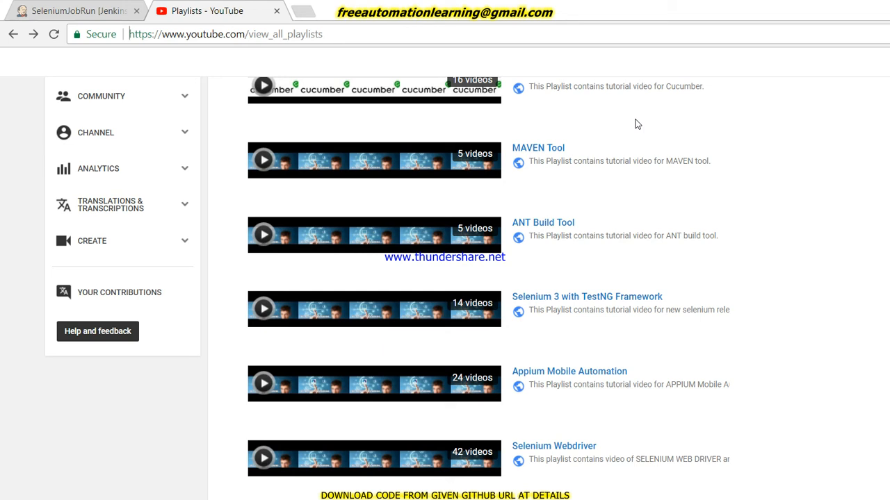
mouse_move(413, 492)
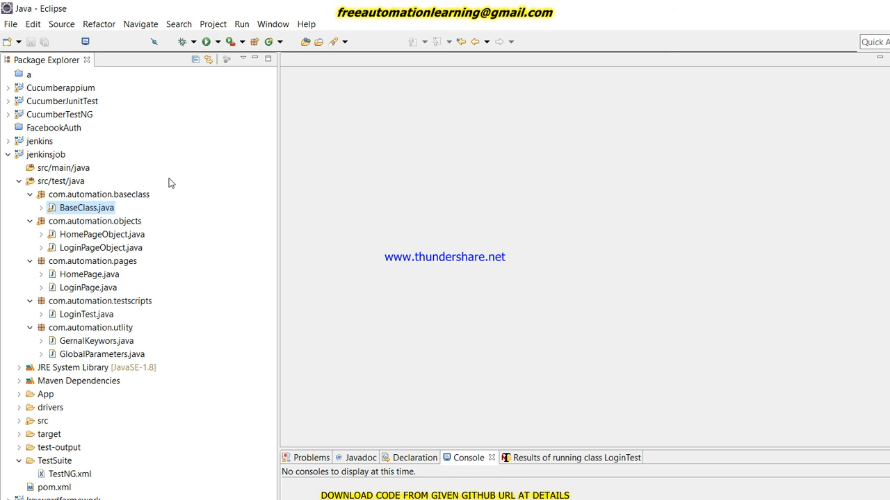
mouse_move(48, 143)
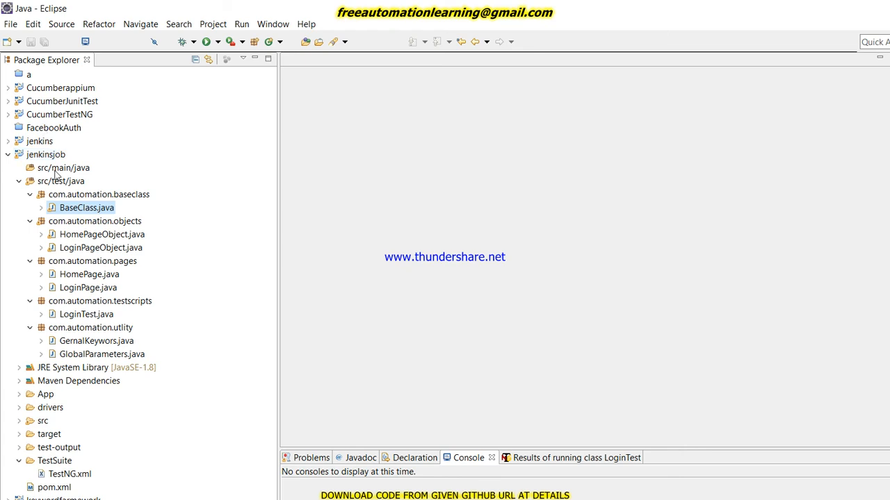
Review BaseClass.java's Android launch capabilities, then HomePageObject.java with its Log In locator.
double_click(86, 208)
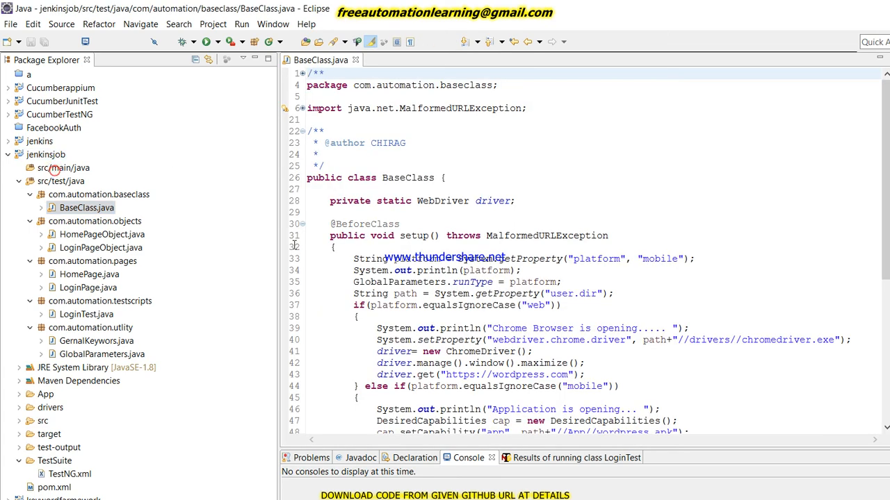
scroll(down, 3)
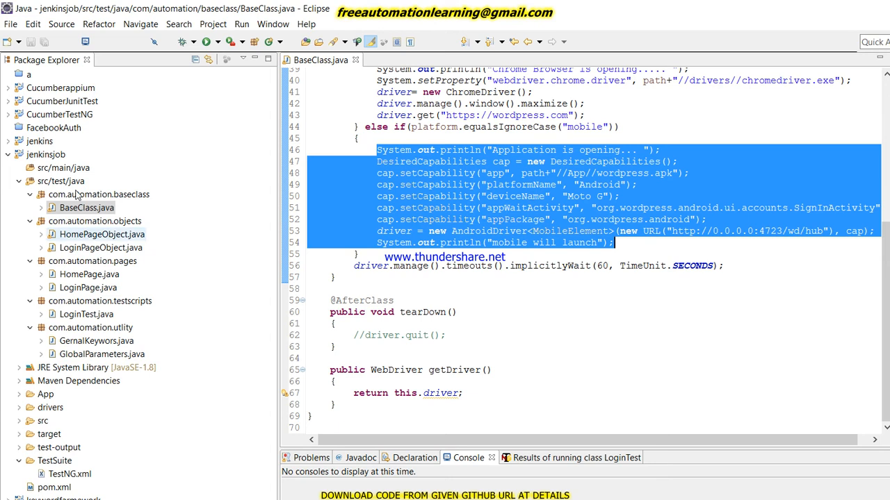
double_click(102, 235)
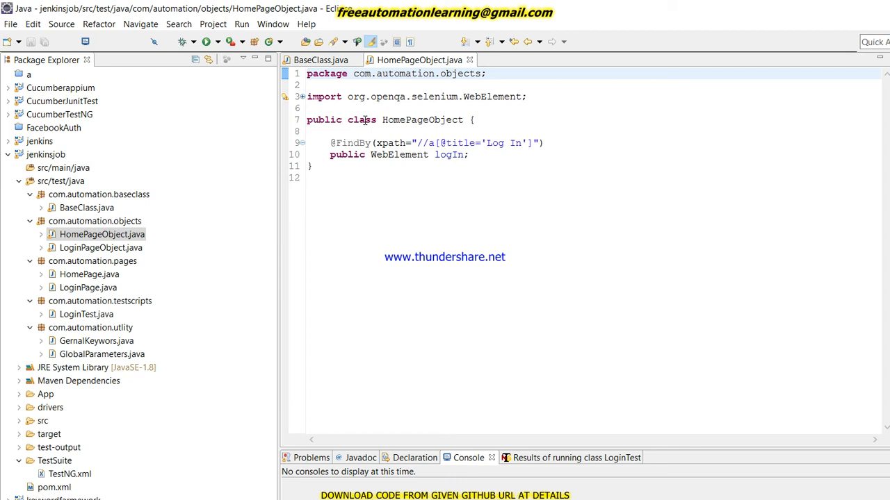
Mark the Log In locator lines and bring up LoginPageObject.java's Android username field id.
drag(331, 143, 468, 154)
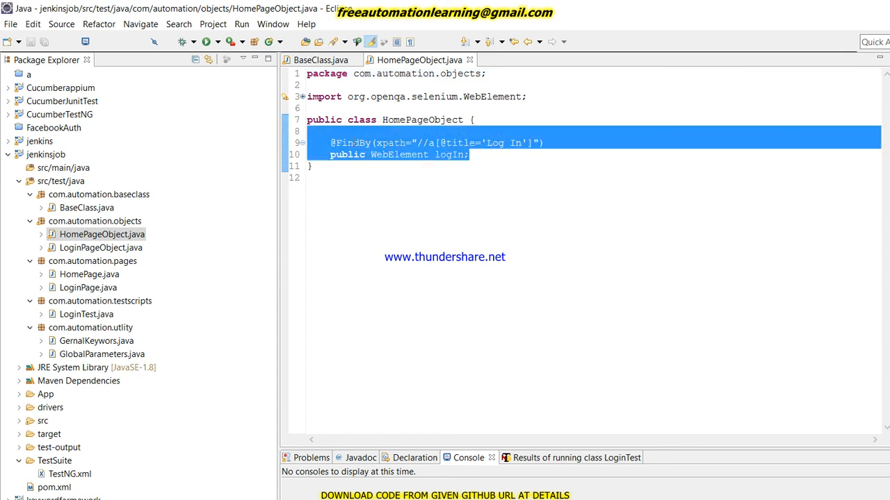
click(101, 247)
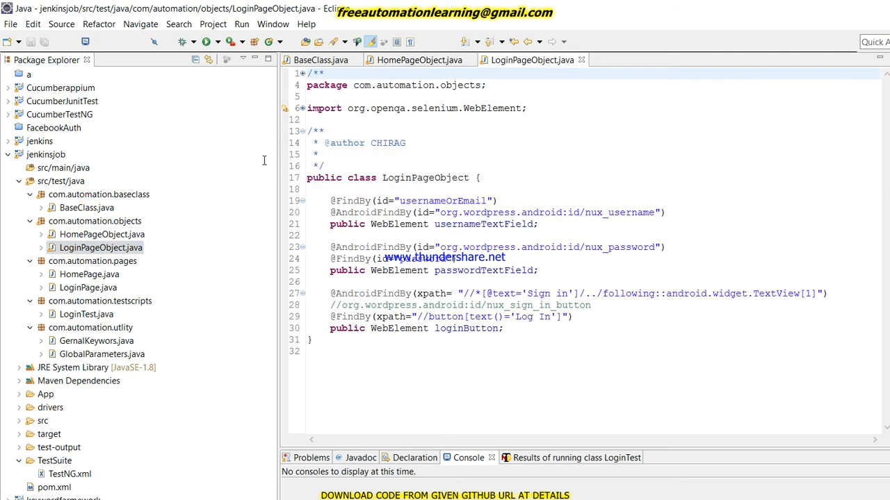
drag(331, 201, 504, 328)
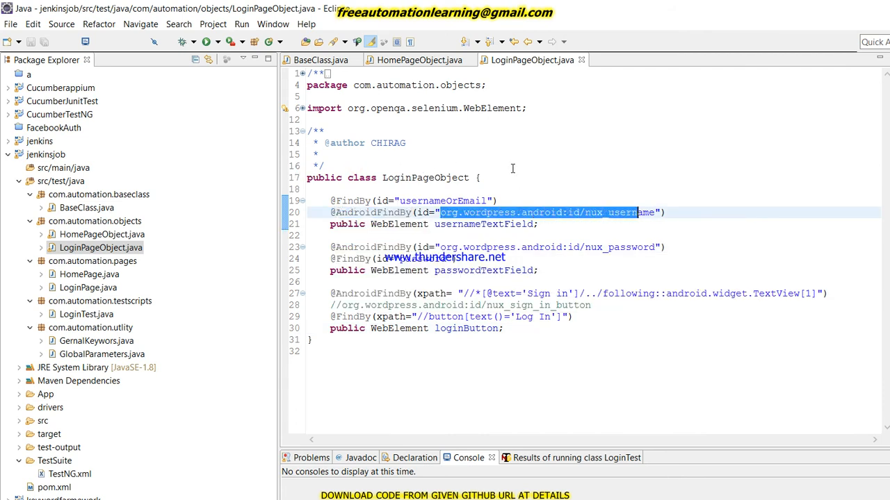
Highlight the usernameTextField and password locators, then move on to LoginPage.java.
double_click(483, 224)
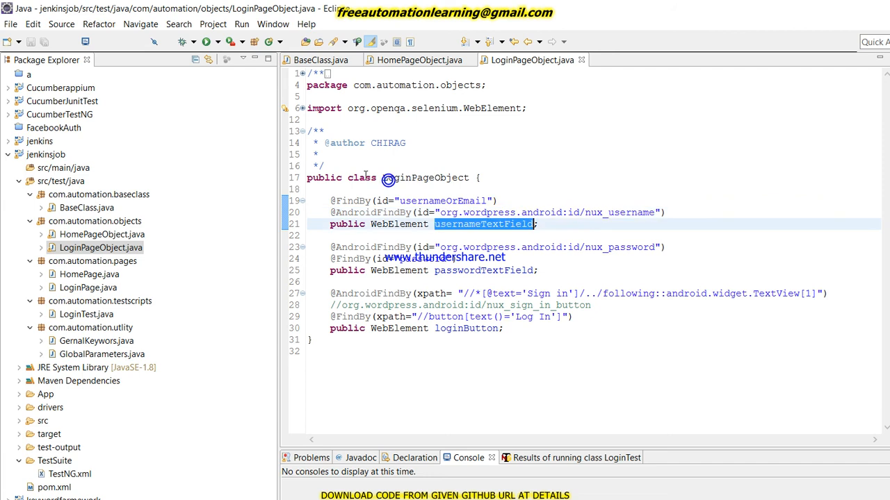
double_click(547, 212)
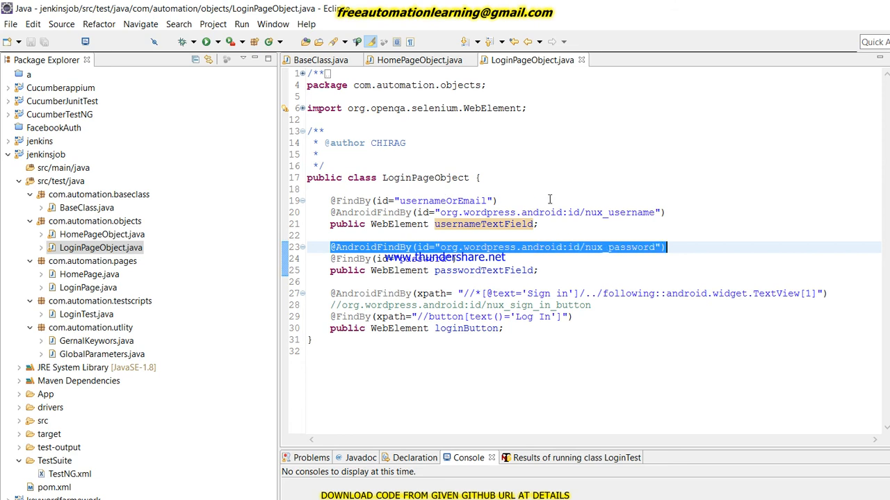
double_click(486, 247)
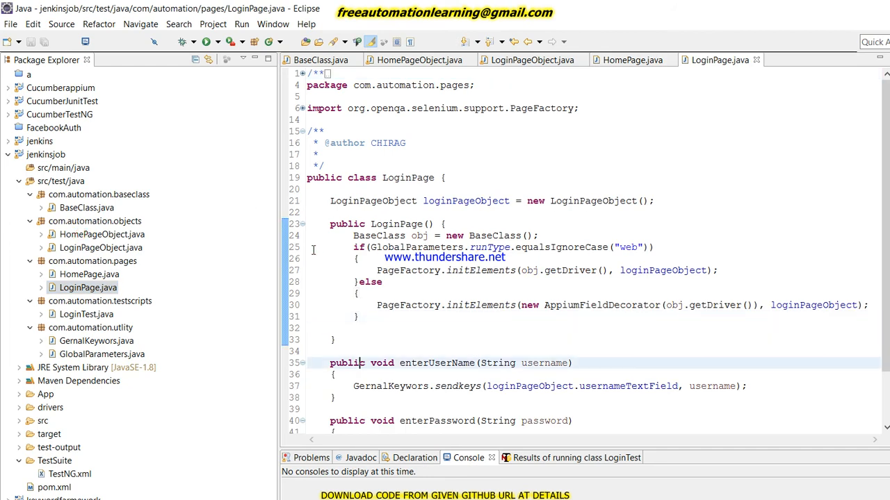
Highlight loginPageObject uses and the BaseClass reference showing web versus mobile element initialisation.
scroll(down, 3)
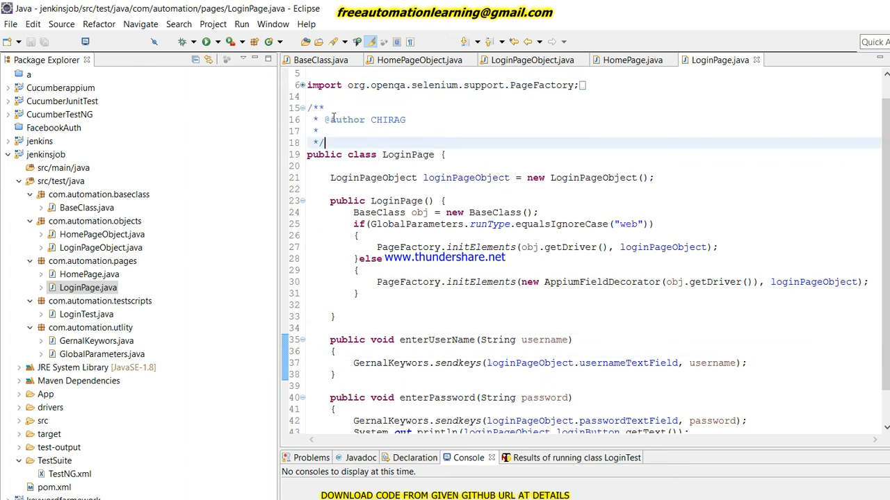
double_click(408, 154)
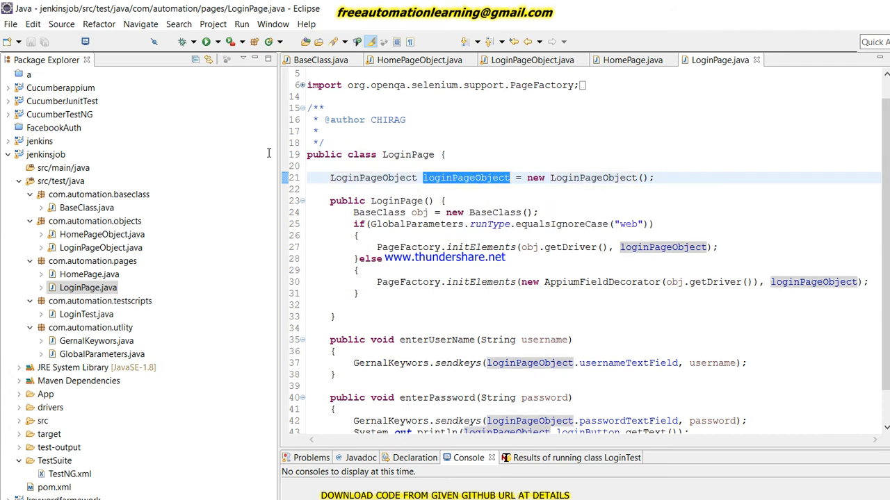
mouse_move(372, 177)
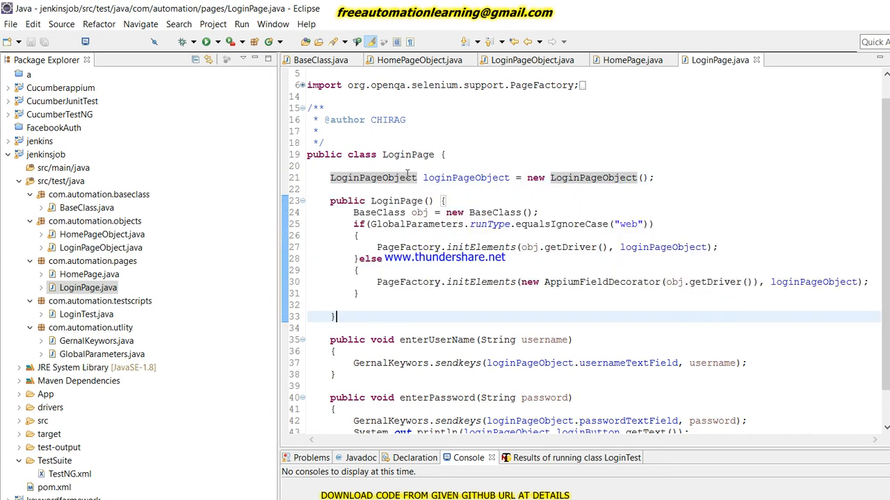
double_click(495, 212)
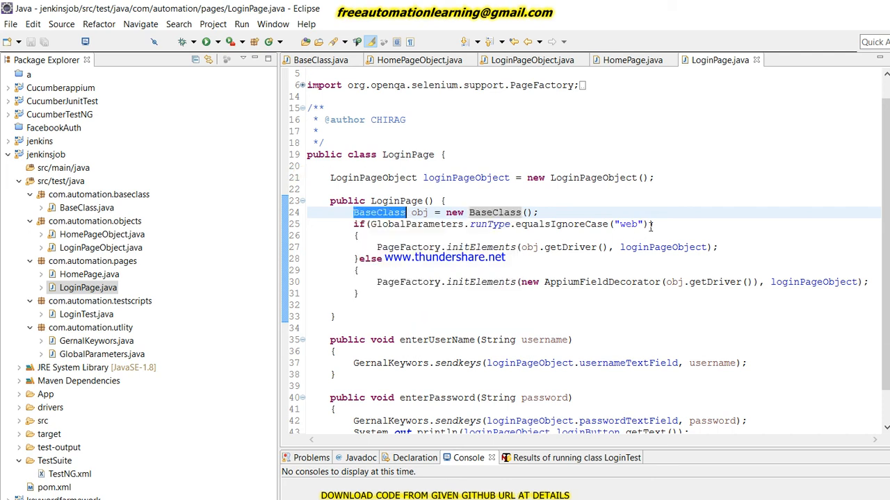
double_click(813, 281)
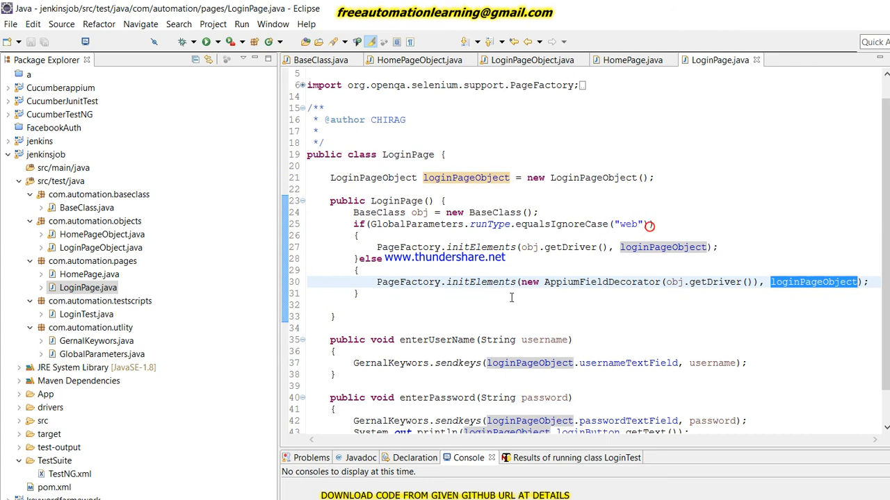
scroll(down, 3)
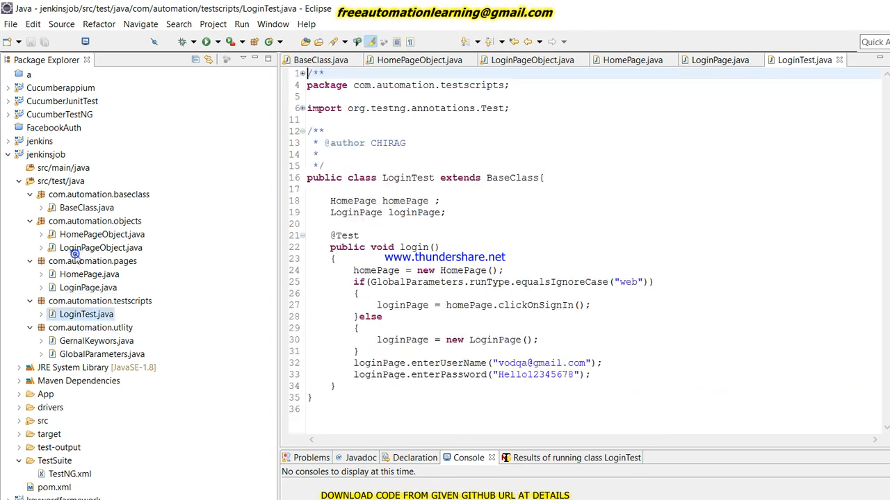
drag(334, 259, 311, 398)
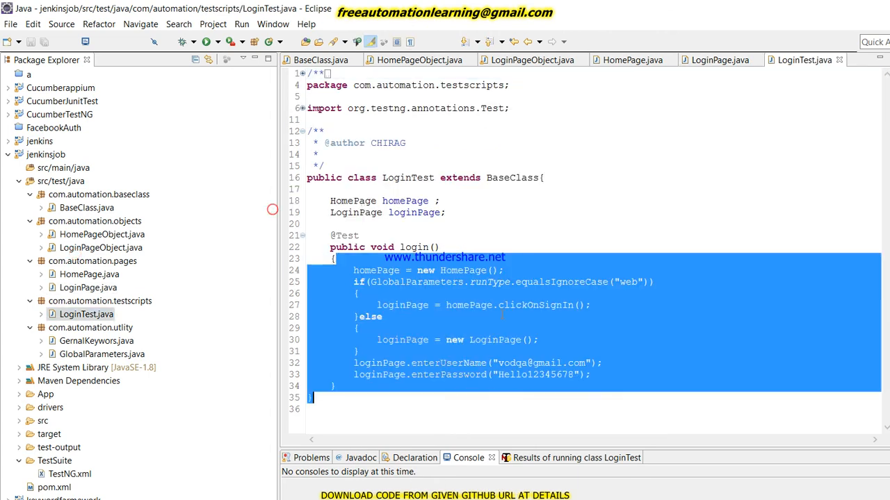
click(520, 304)
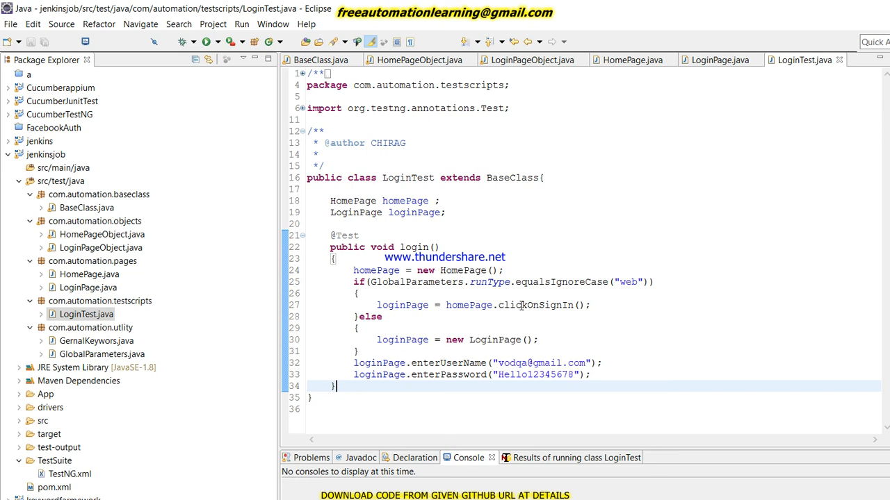
mouse_move(530, 218)
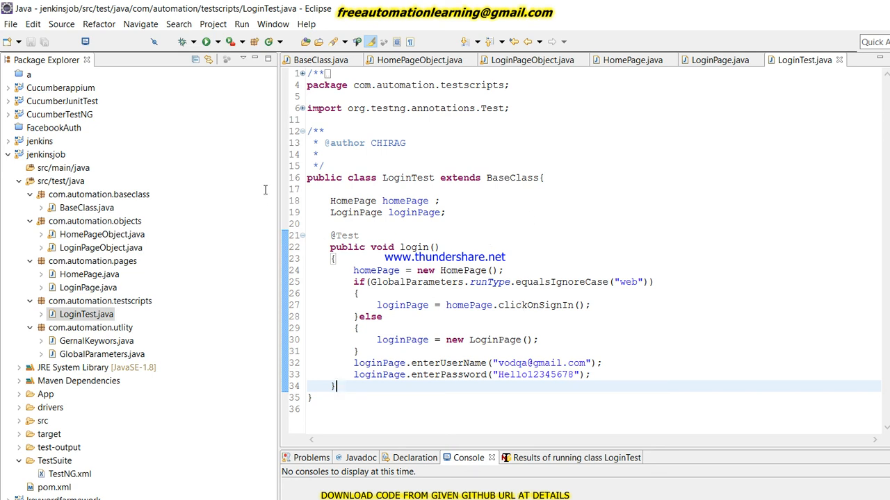
drag(331, 235, 336, 385)
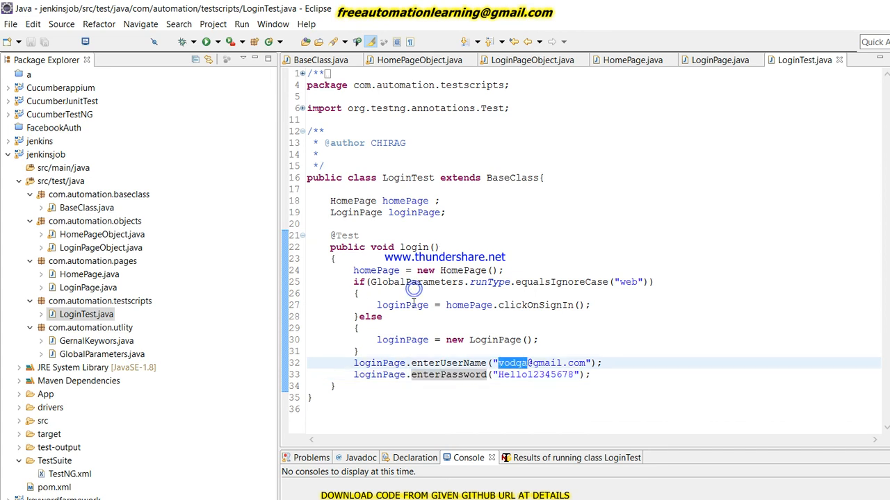
double_click(535, 375)
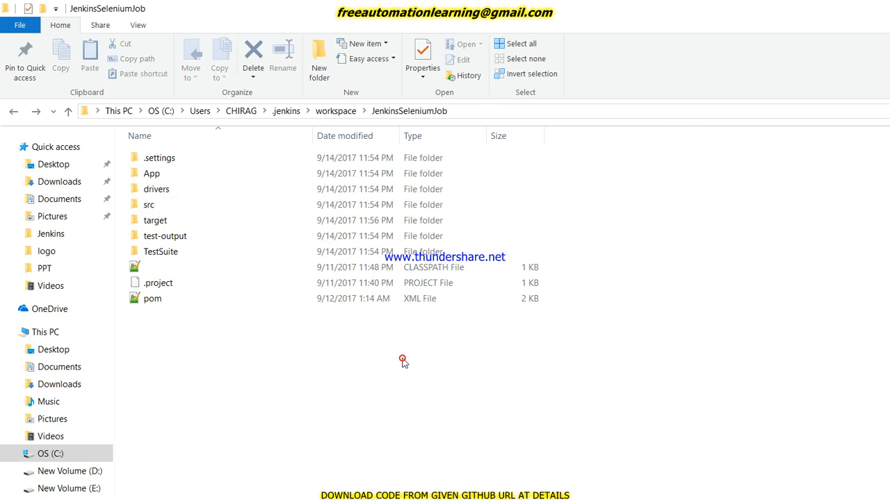
mouse_move(386, 490)
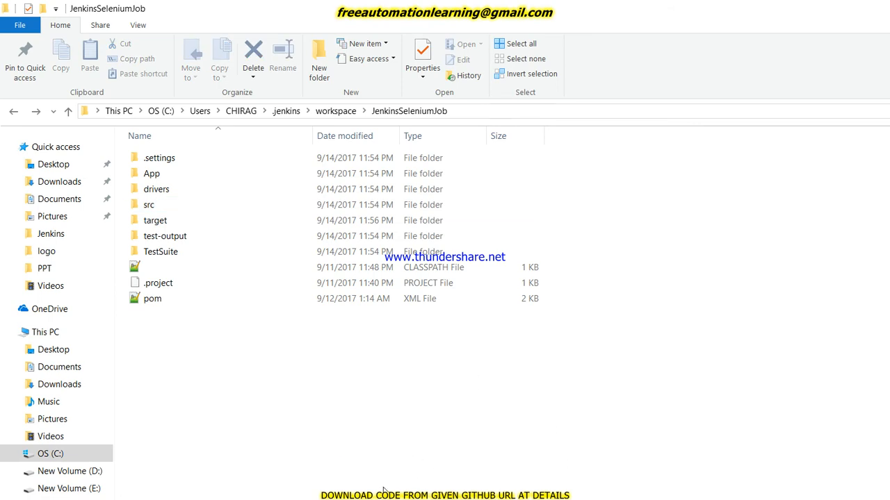
mouse_move(417, 459)
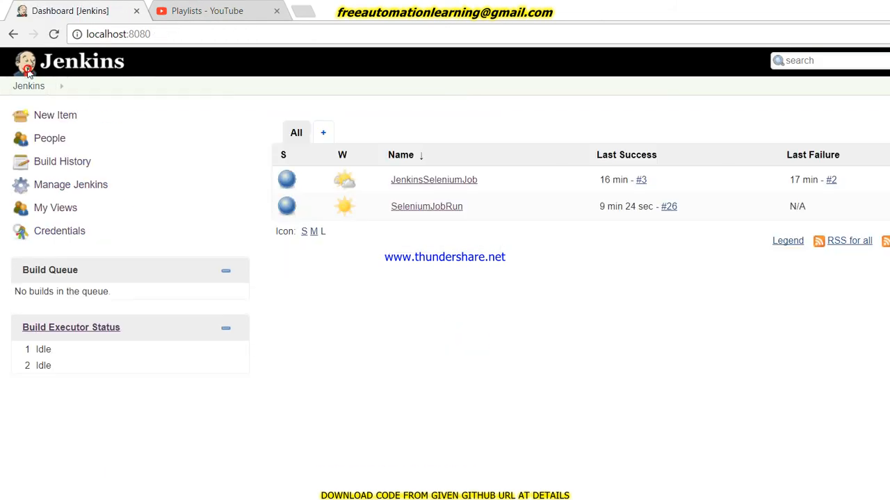
mouse_move(214, 212)
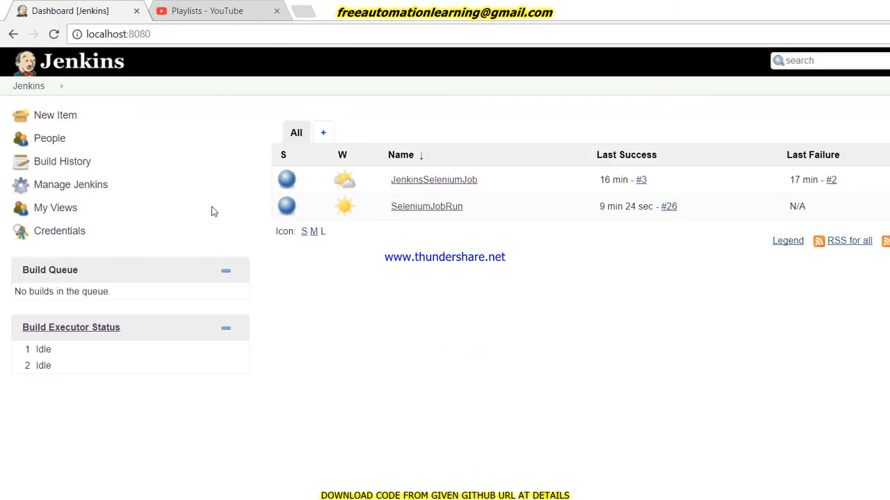
Create a new Jenkins item named AppiumJob.
click(55, 115)
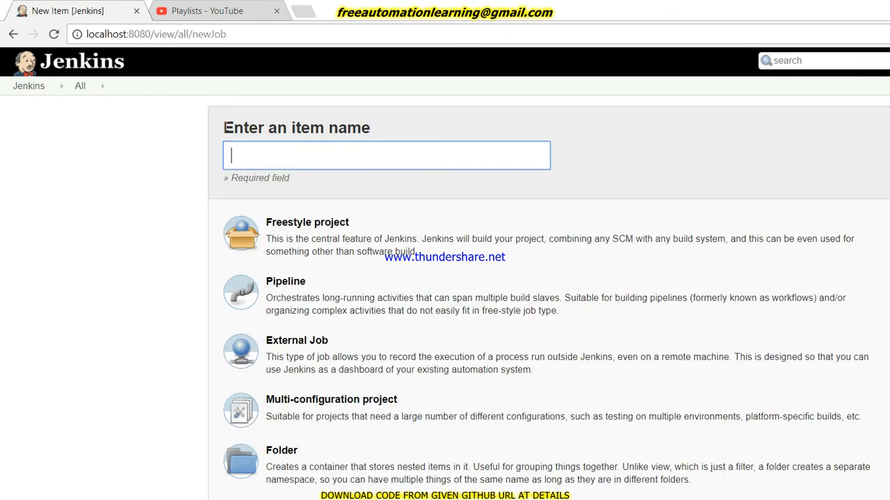
text(Appium)
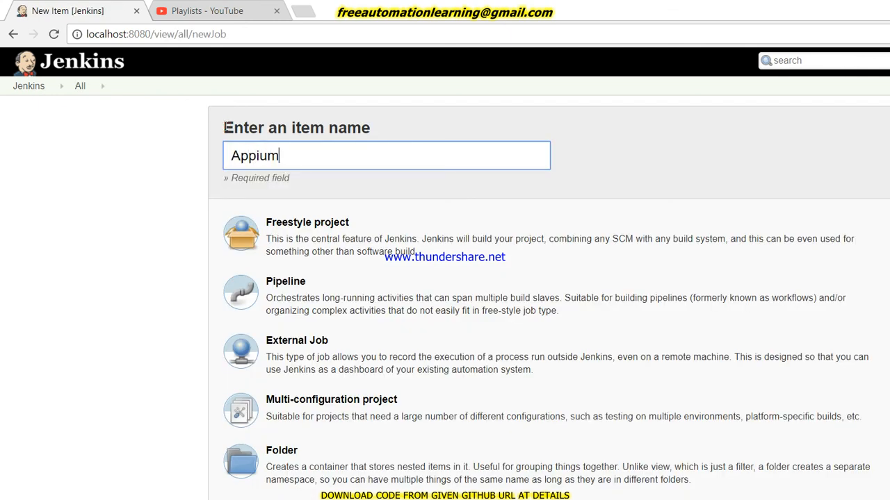
text(J)
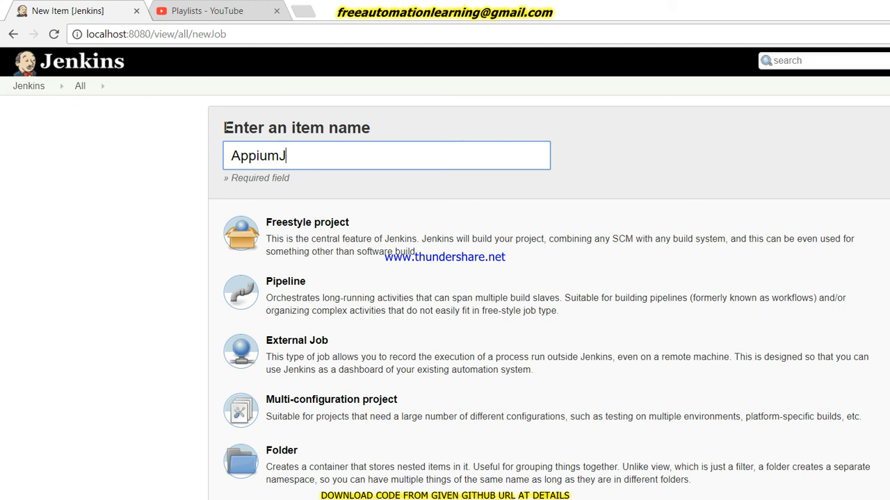
text(ob)
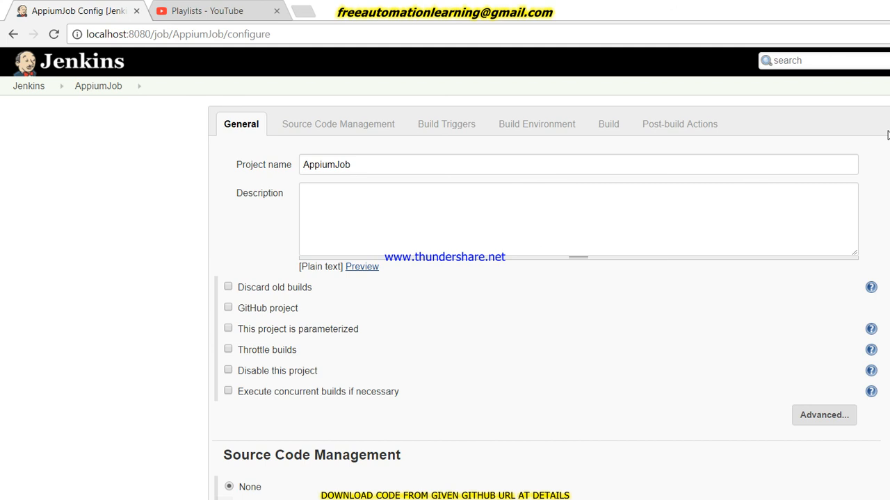
mouse_move(884, 144)
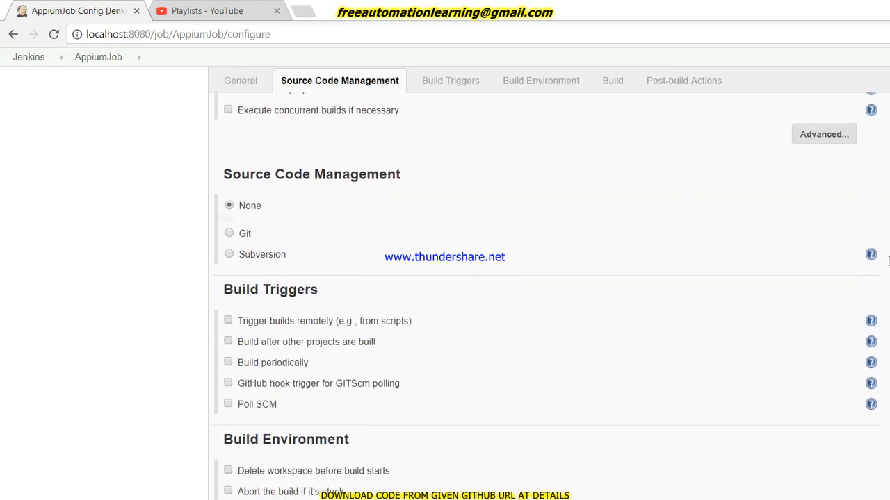
scroll(up, 3)
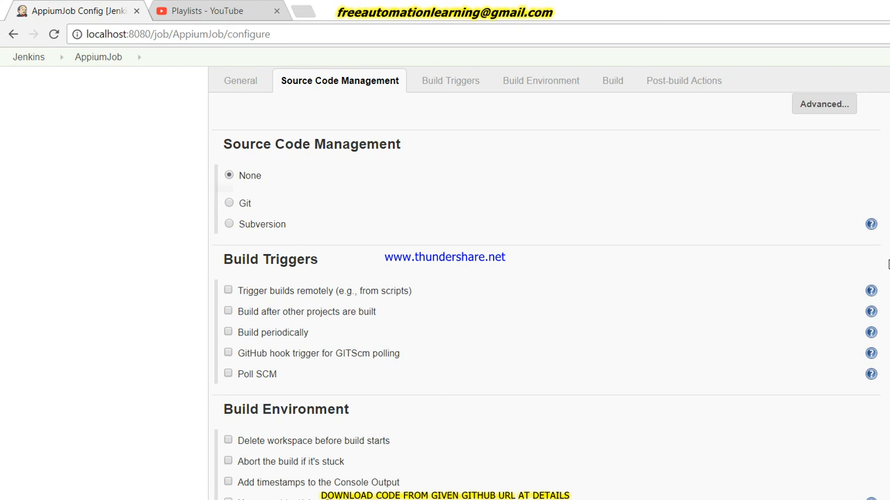
scroll(up, 3)
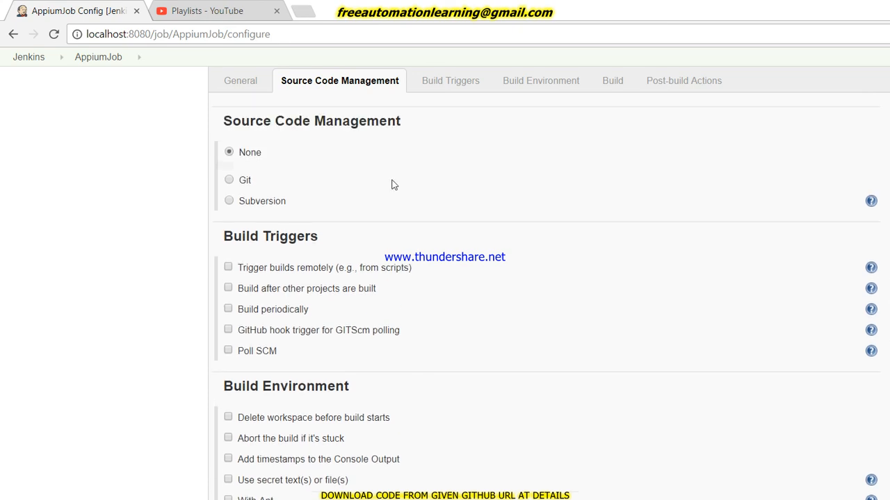
mouse_move(202, 132)
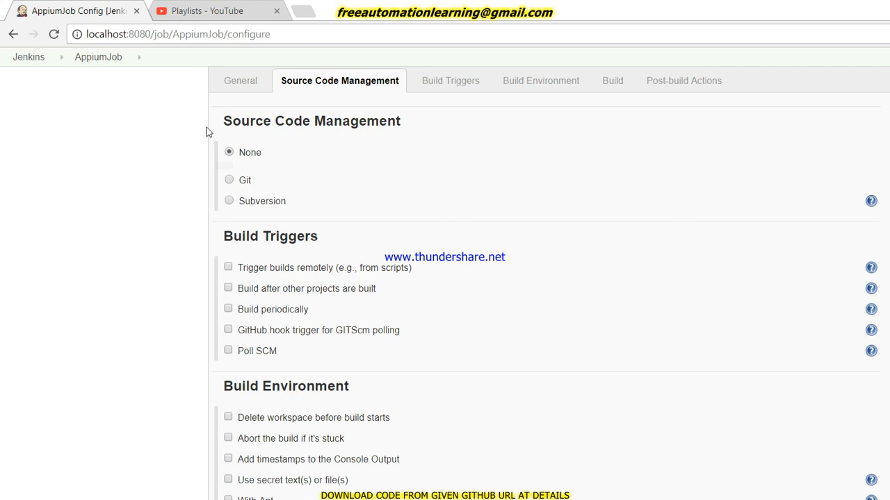
mouse_move(332, 139)
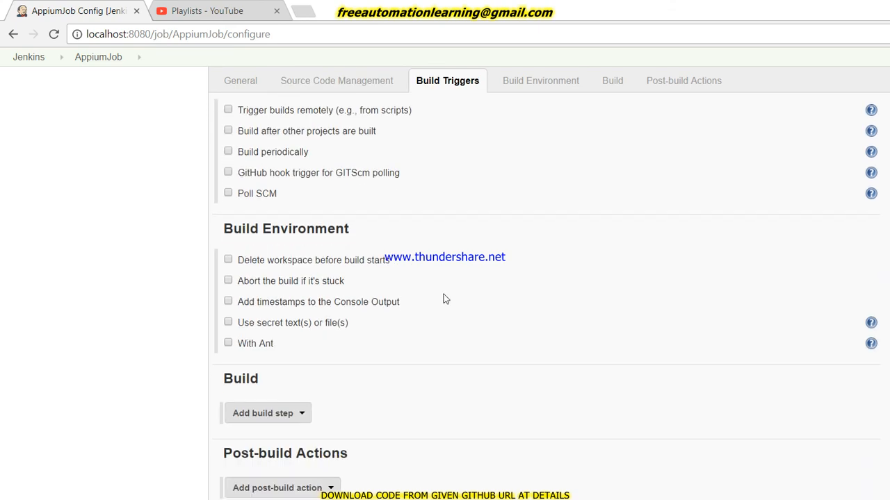
Add an Execute Windows batch command build step running dir.
click(263, 413)
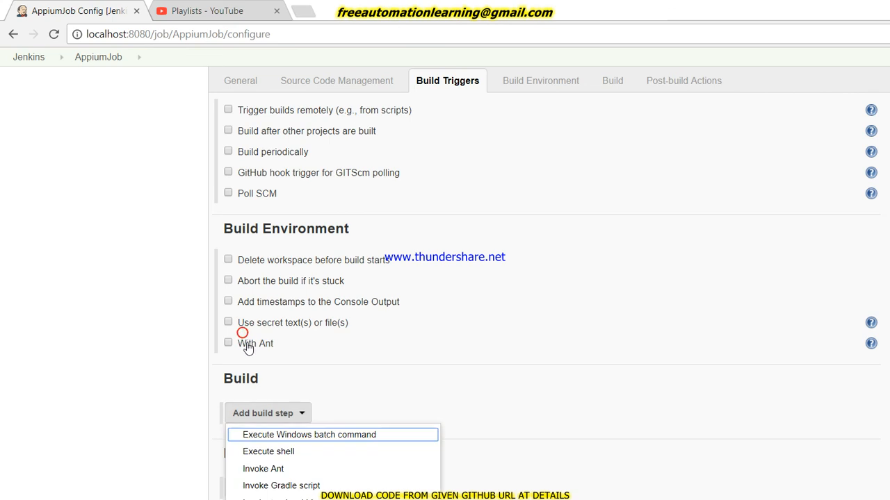
mouse_move(214, 343)
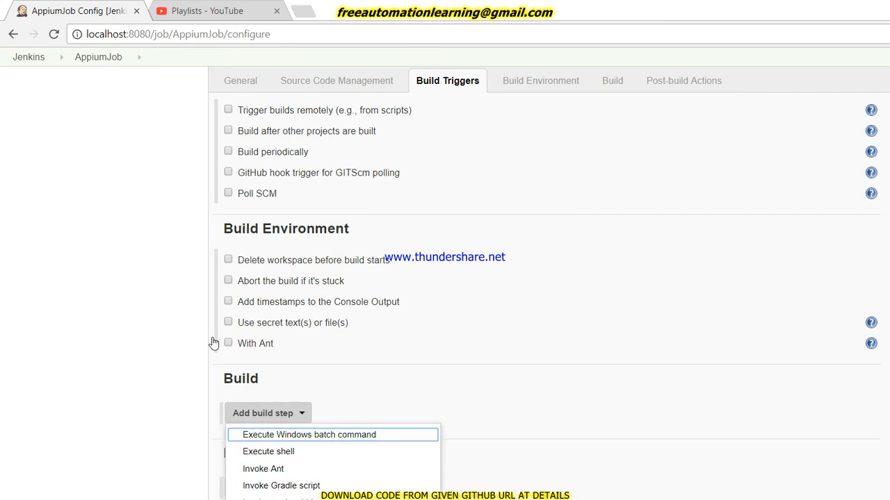
mouse_move(256, 357)
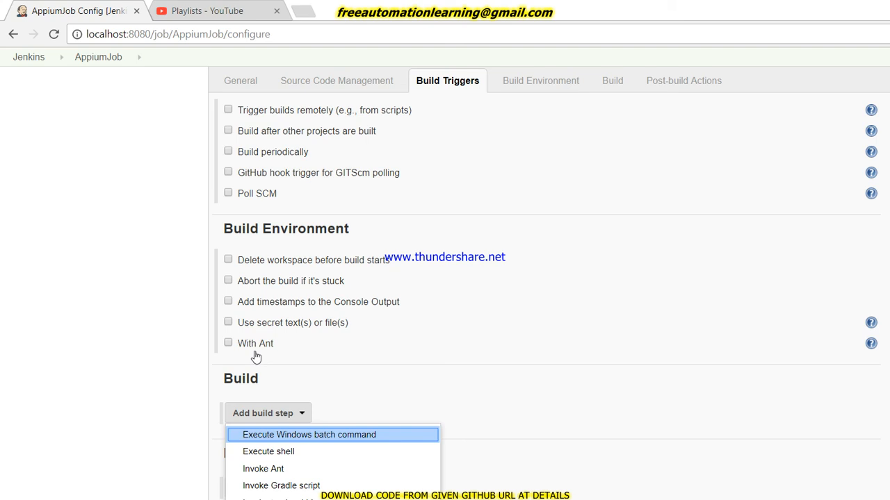
click(308, 435)
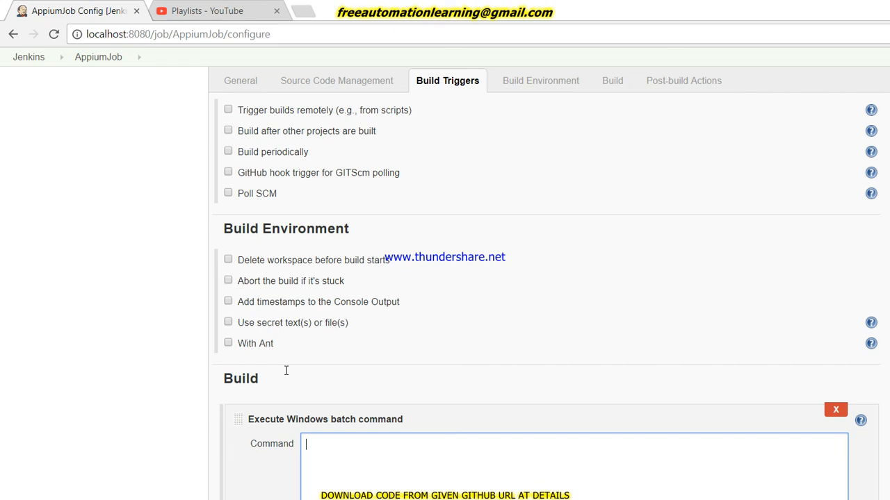
text(dir)
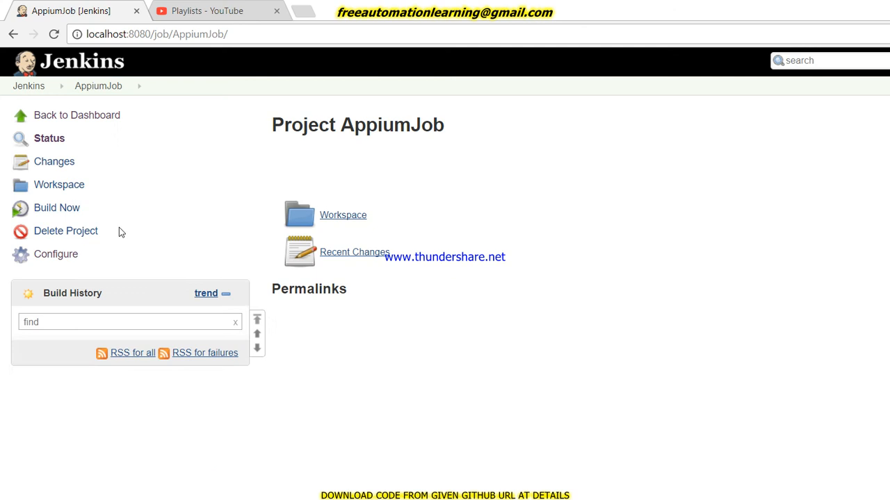
Build AppiumJob and view build #1's successful console output.
click(57, 207)
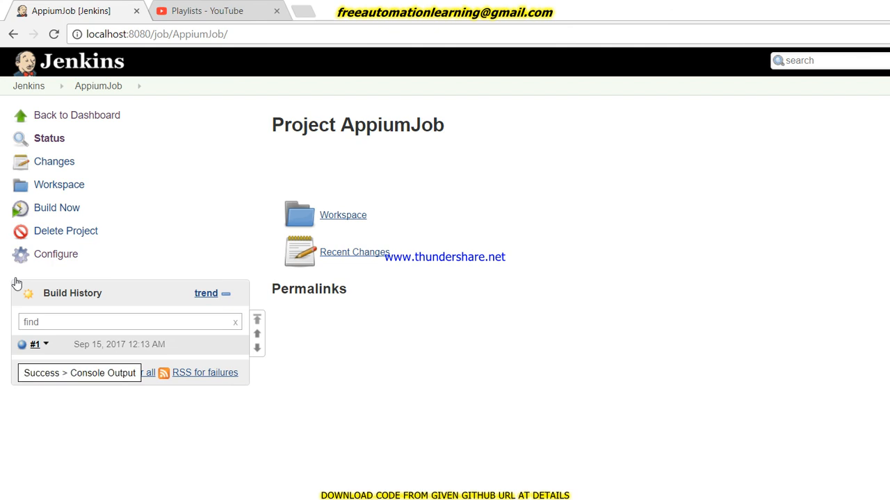
click(102, 373)
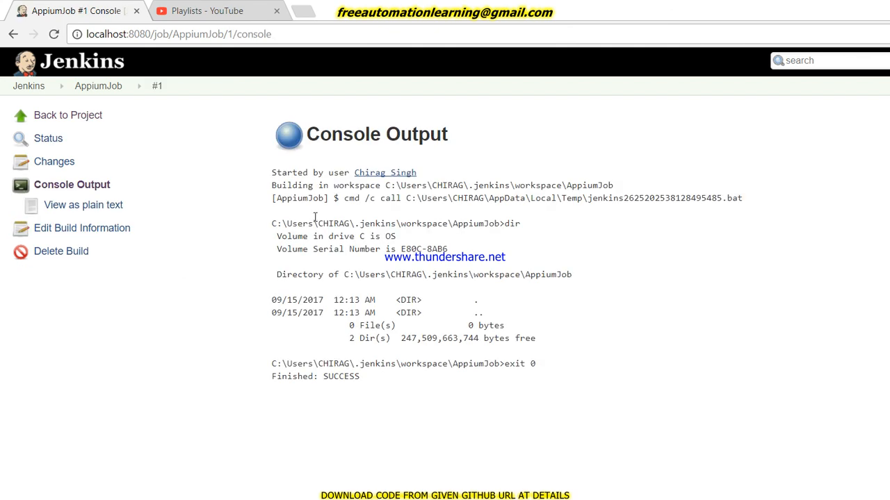
mouse_move(410, 218)
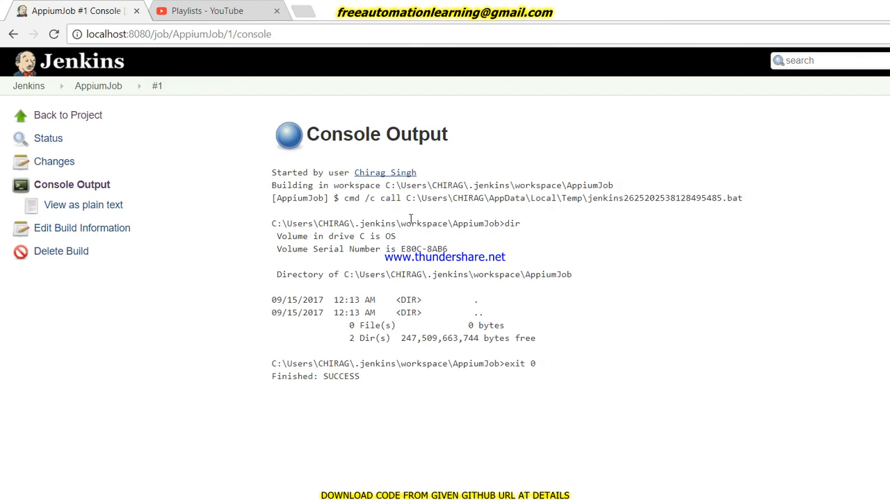
double_click(548, 274)
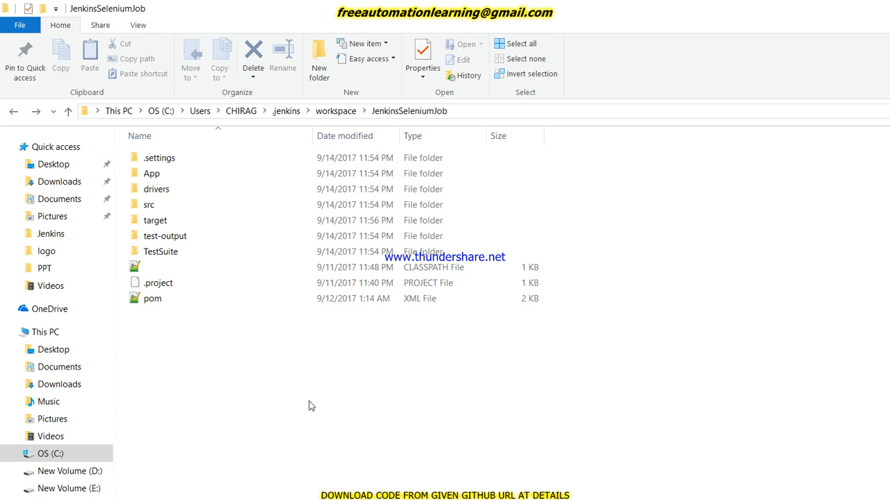
mouse_move(262, 95)
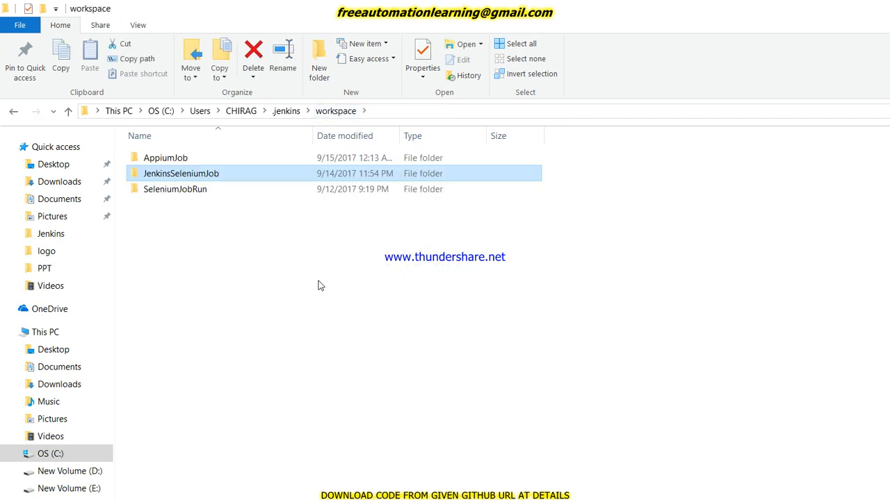
Go up to the Jenkins workspace folder, now listing AppiumJob.
click(225, 253)
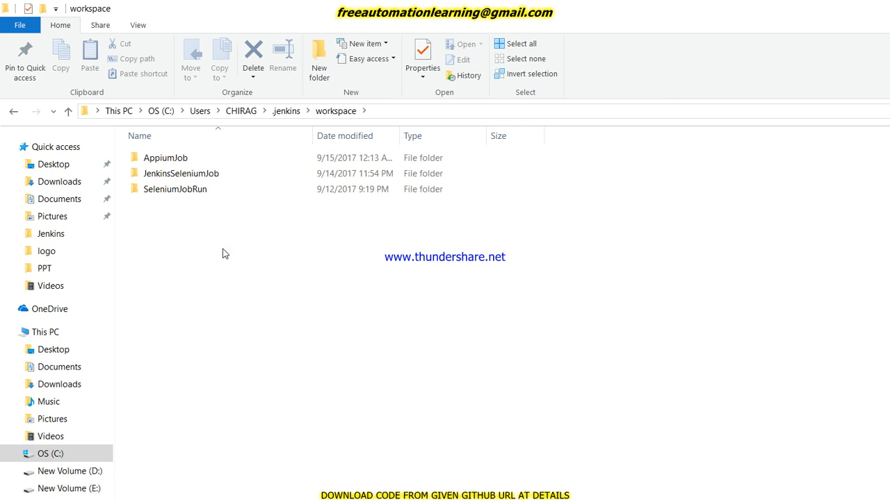
mouse_move(314, 368)
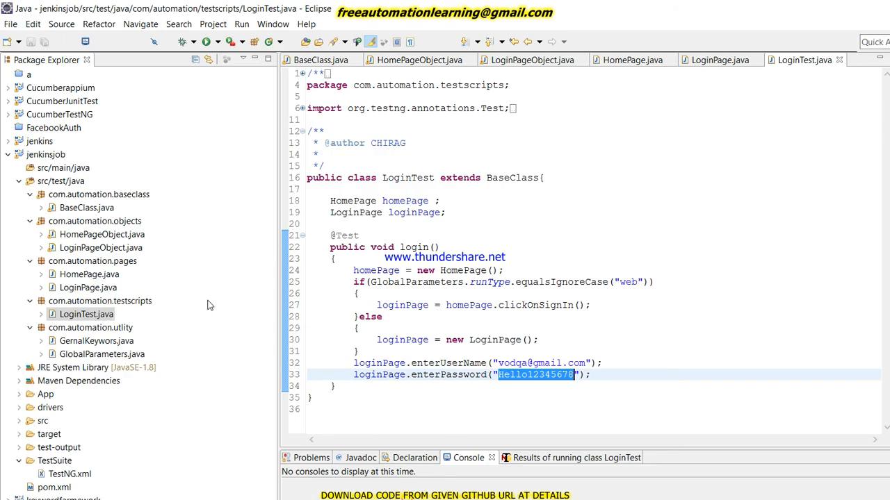
Find the jenkinsjob project's on-disk location from its Eclipse Properties.
click(46, 155)
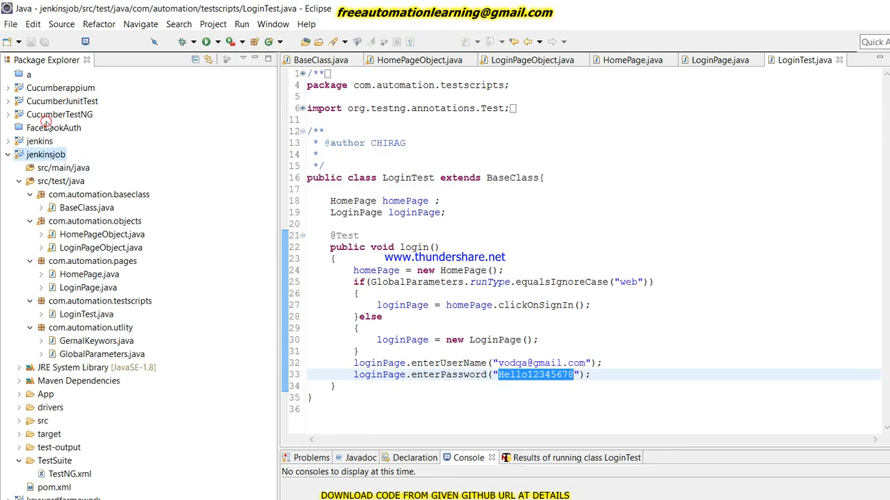
right_click(46, 155)
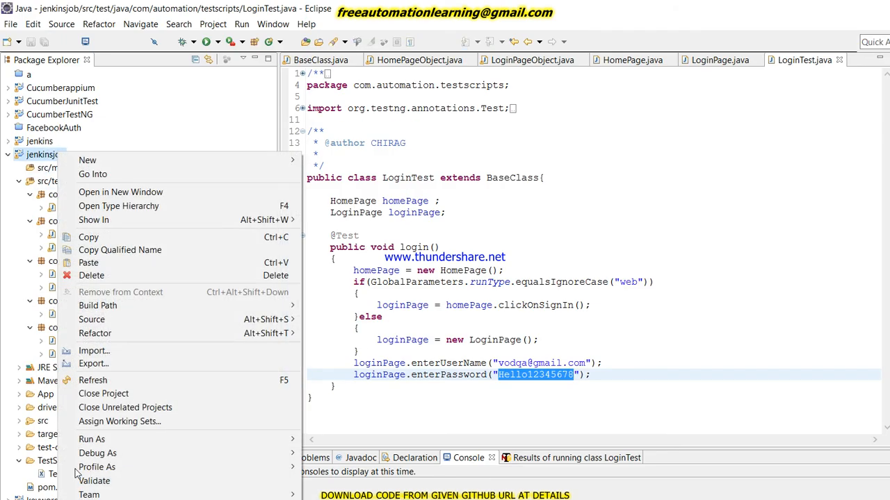
click(97, 495)
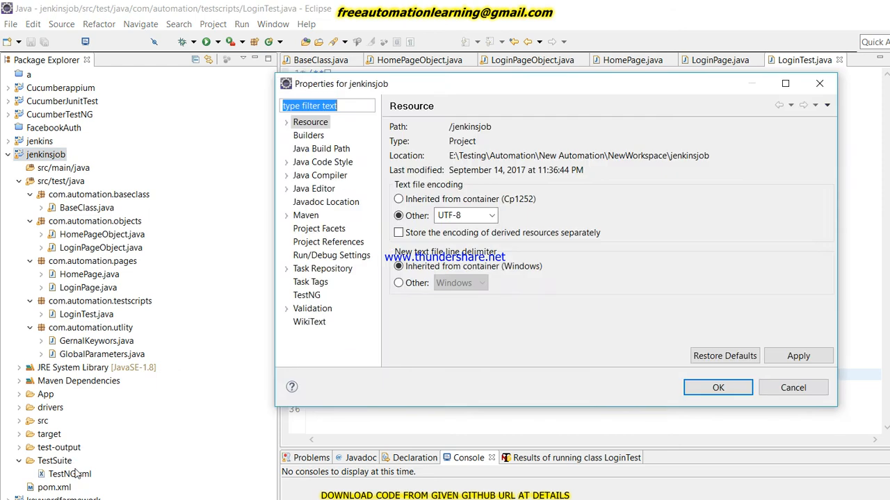
double_click(695, 155)
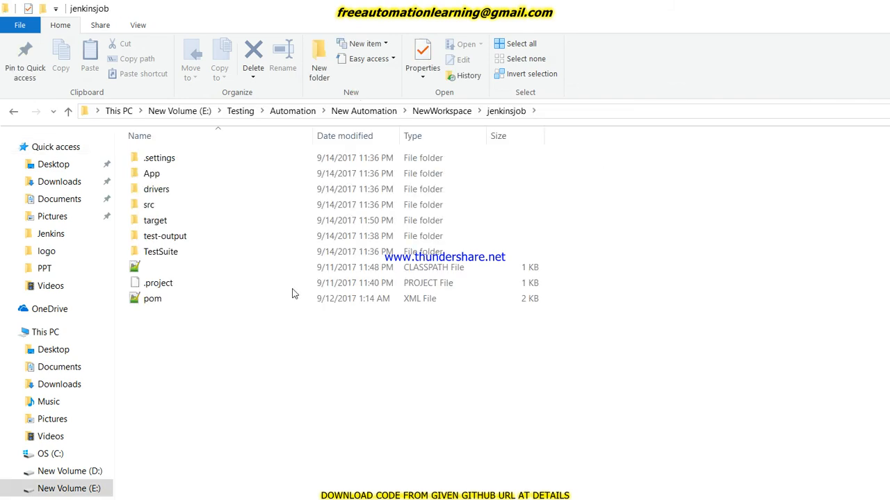
mouse_move(354, 396)
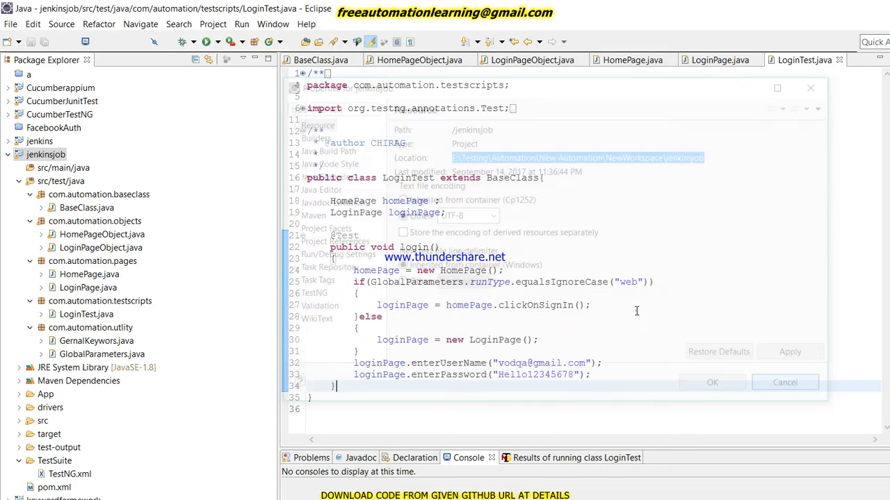
Bring up BaseClass.java's Android capability setup in the editor.
click(86, 207)
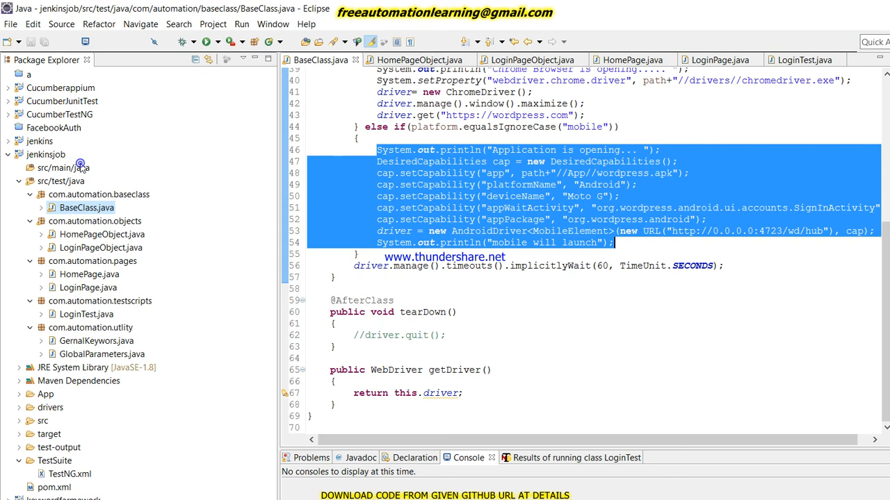
click(331, 208)
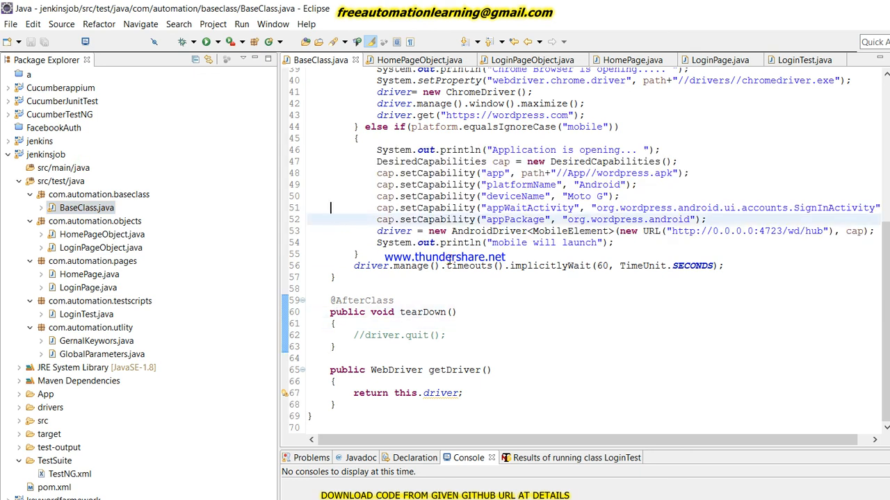
scroll(up, 3)
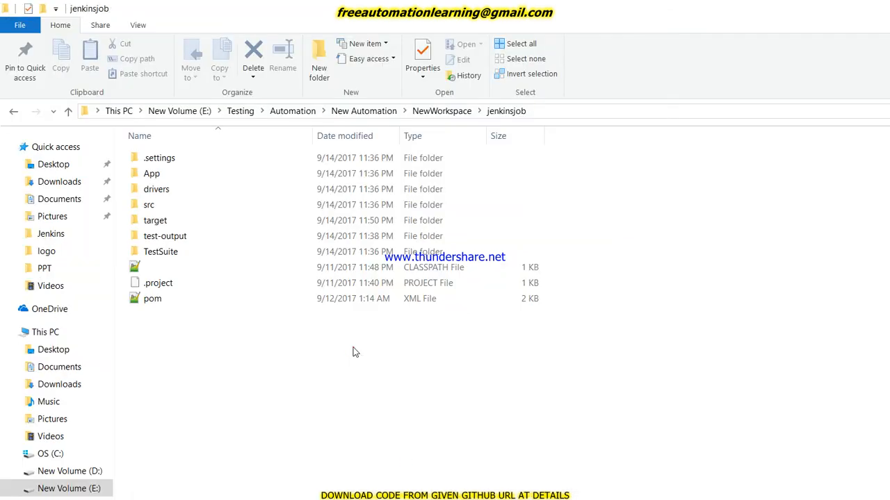
Open the AppiumJob folder inside the .jenkins\workspace directory.
key(ctrl+a)
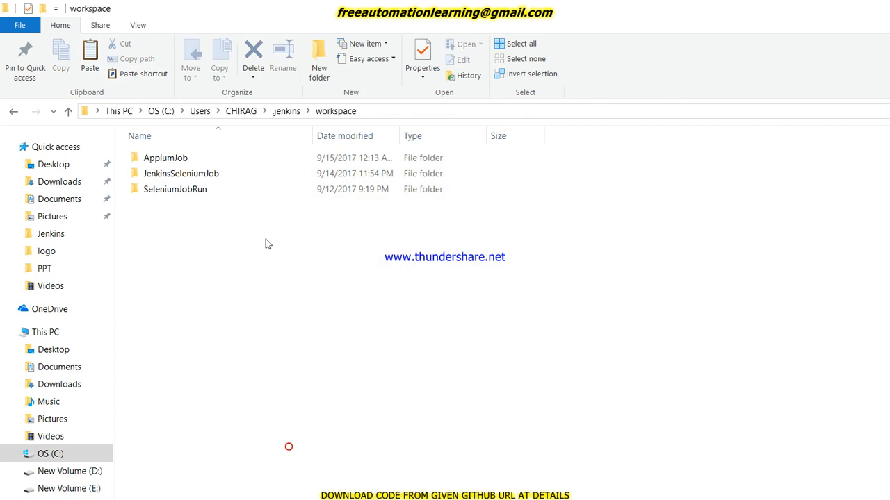
double_click(165, 157)
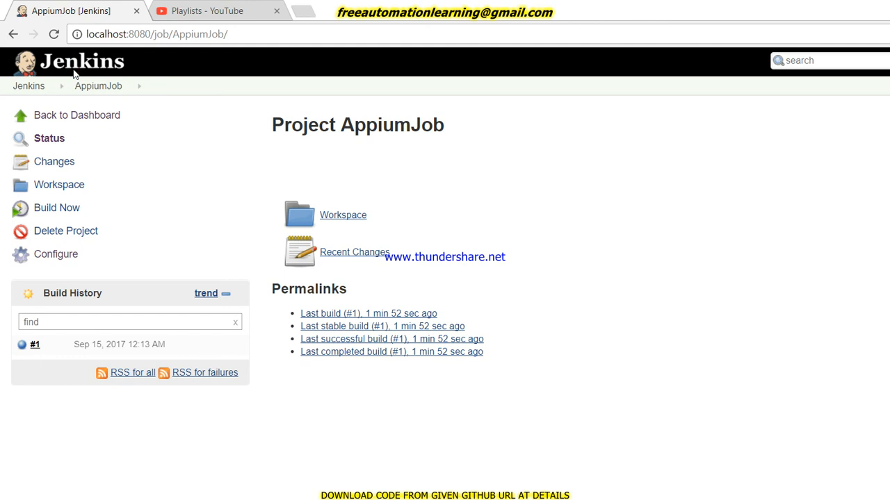
Replace the AppiumJob batch command 'dir' with 'mvn test' in its configuration.
click(55, 254)
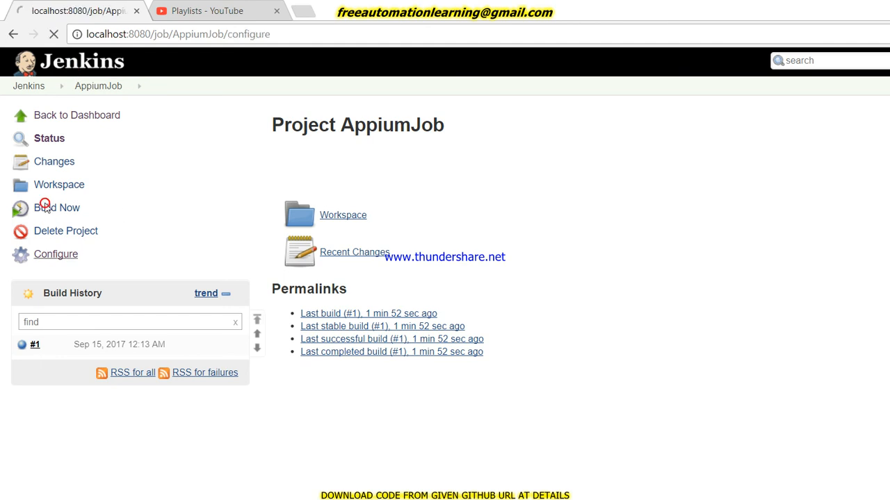
click(55, 253)
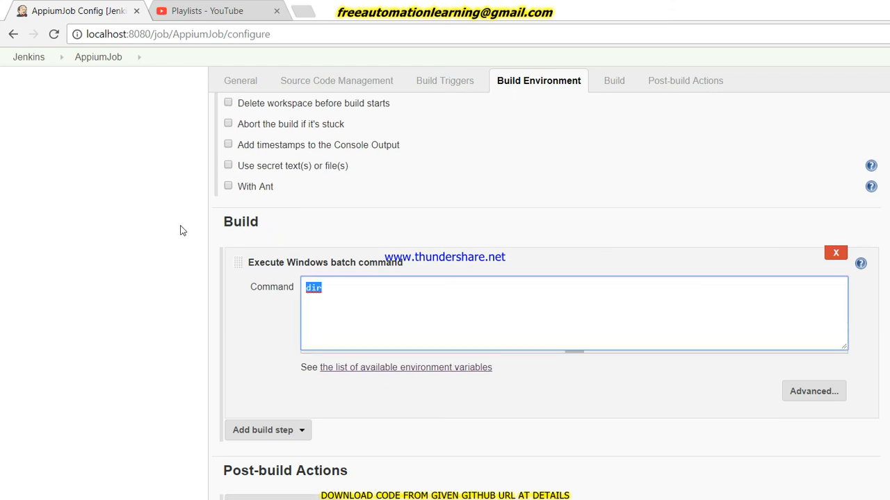
text(mvn)
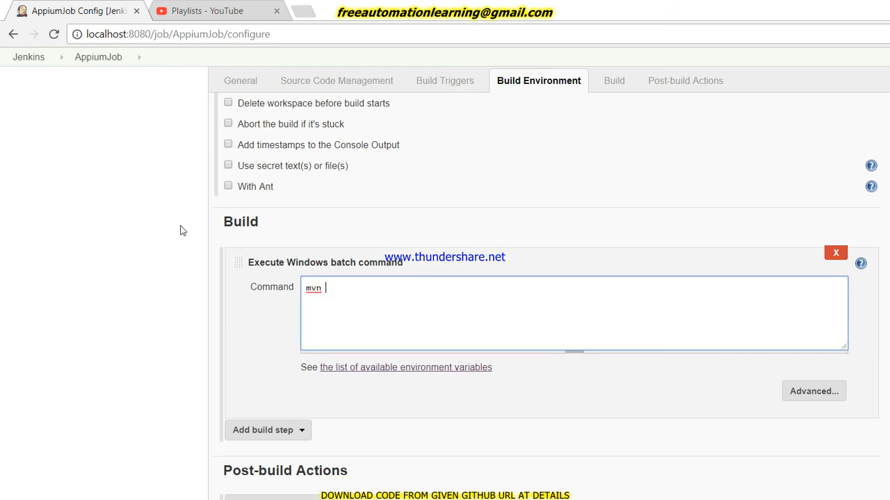
text(test)
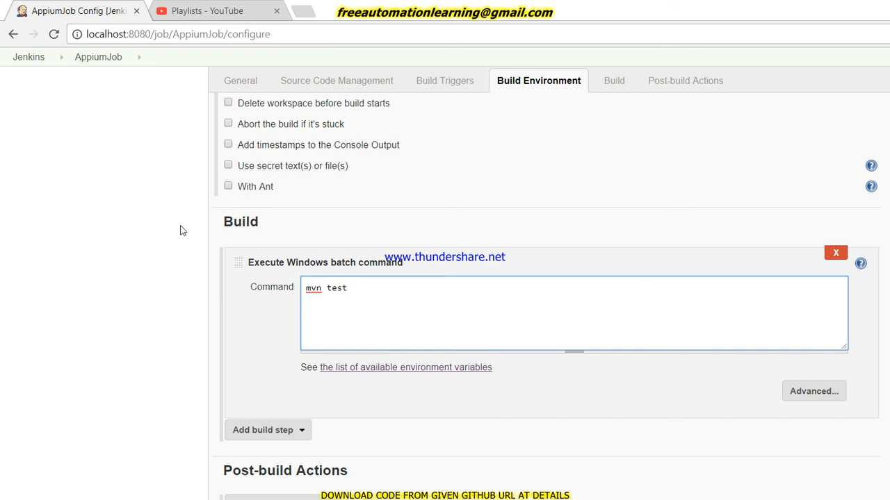
mouse_move(107, 259)
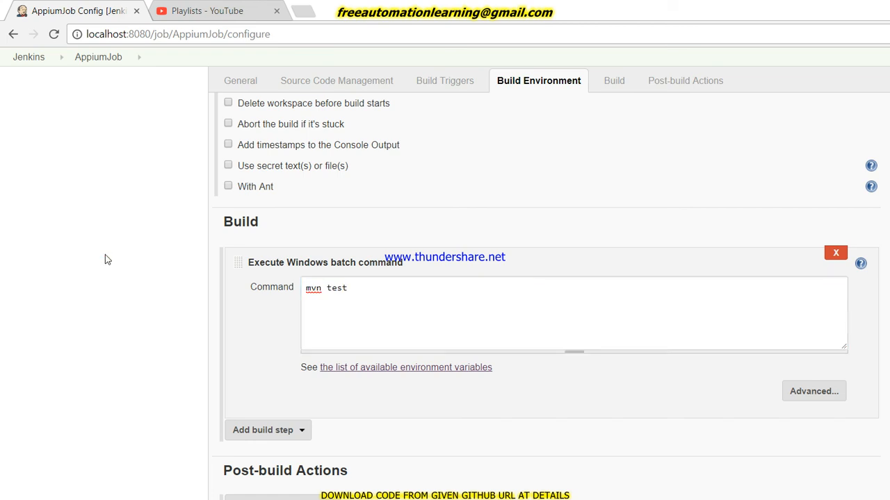
mouse_move(304, 498)
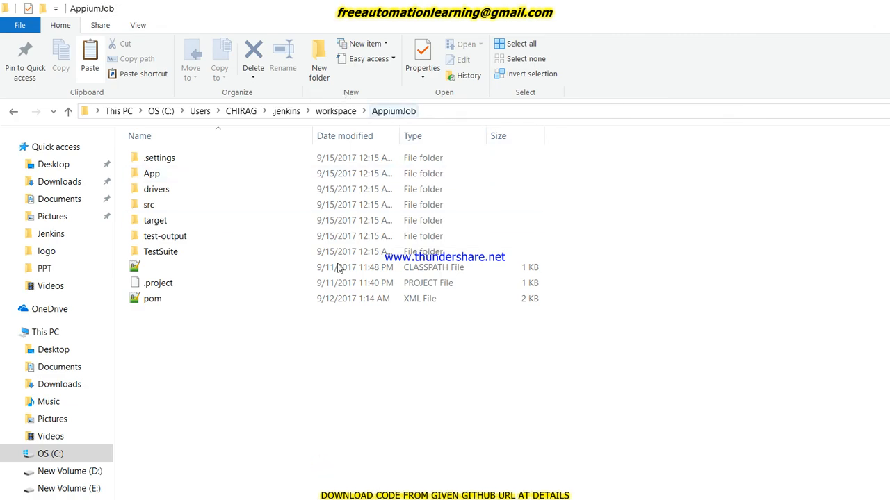
click(152, 298)
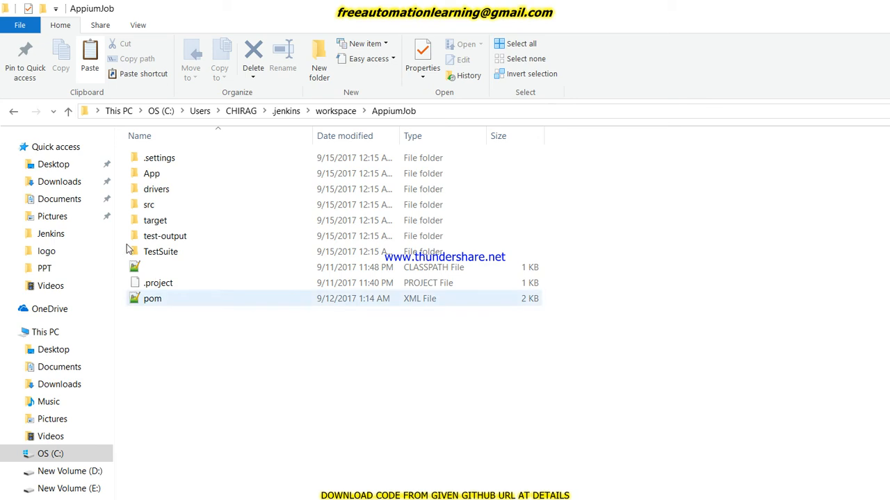
mouse_move(193, 277)
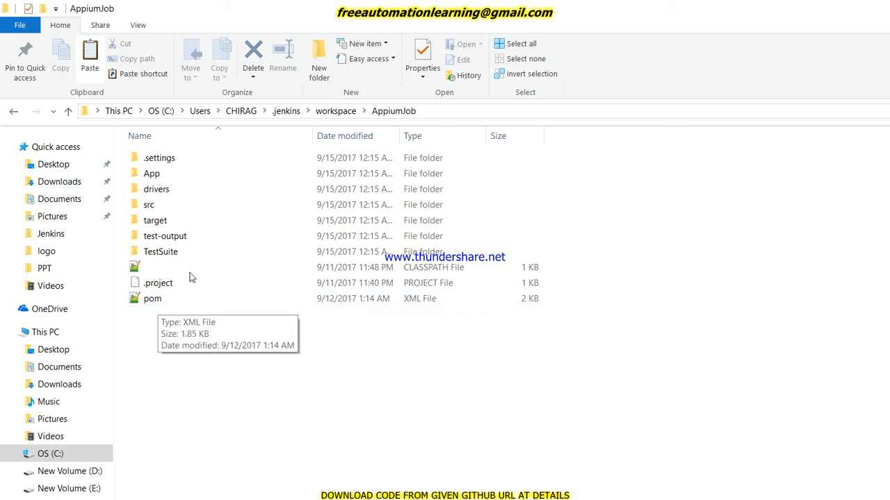
mouse_move(229, 310)
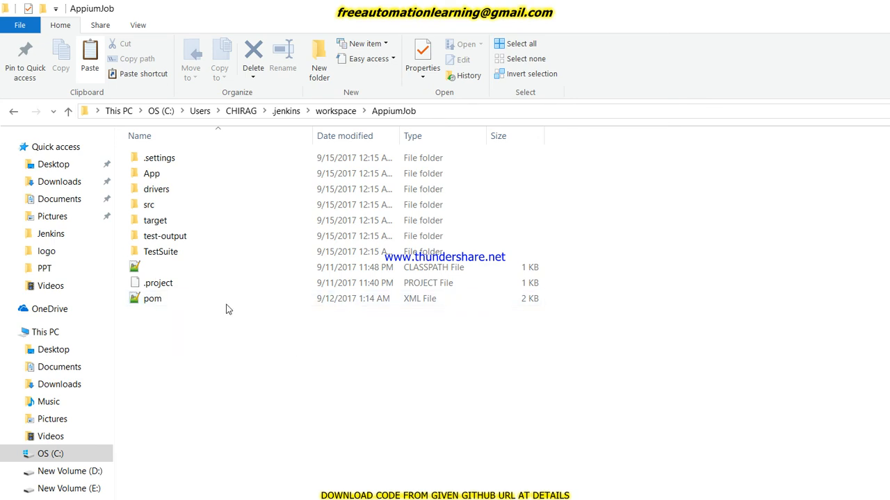
mouse_move(321, 369)
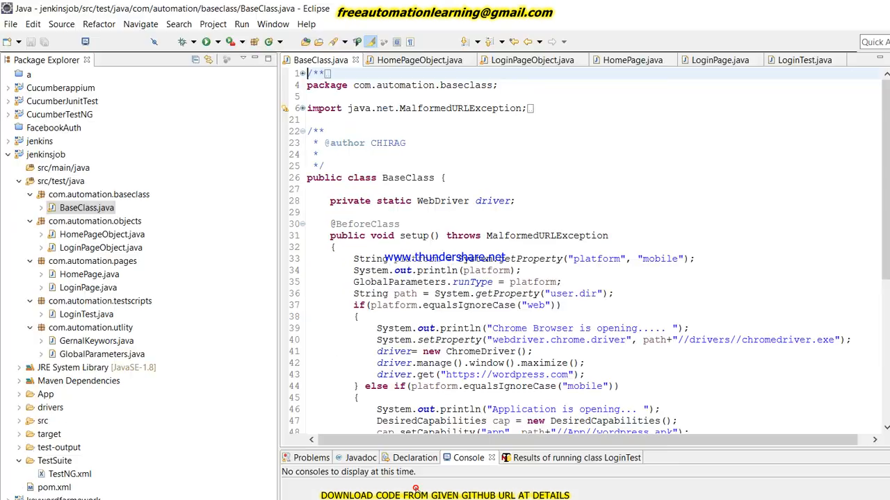
mouse_move(716, 181)
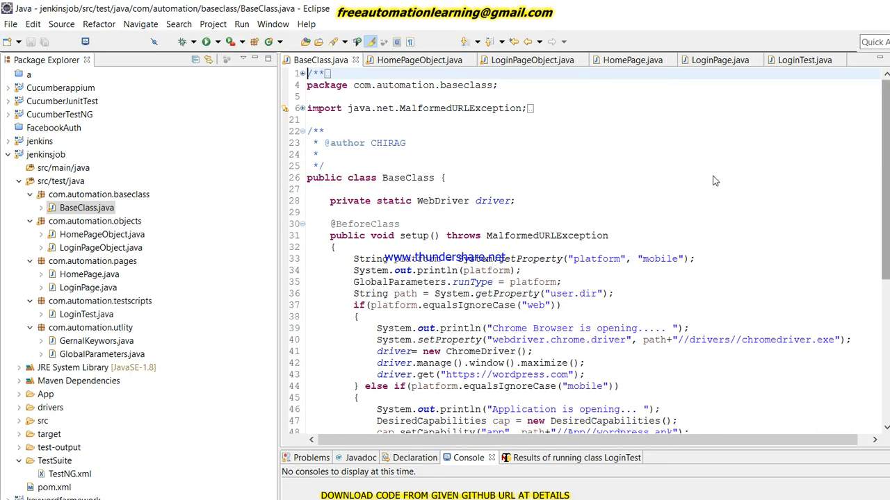
scroll(down, 3)
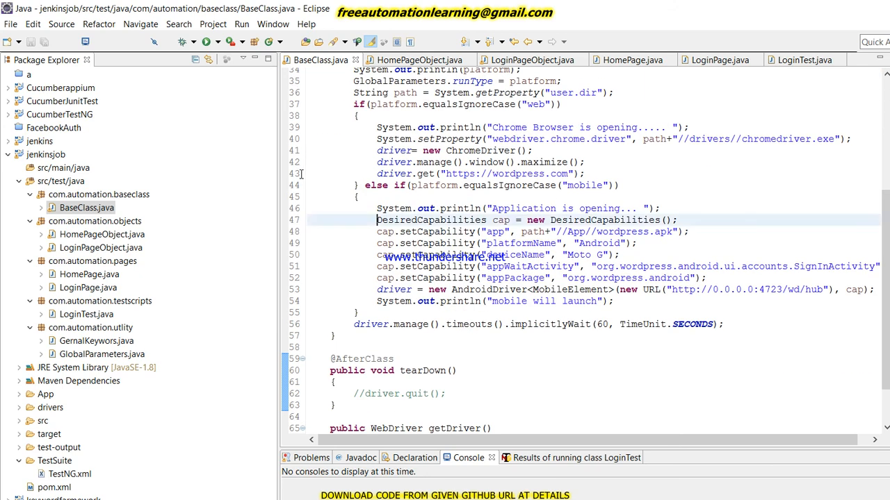
drag(377, 219, 358, 313)
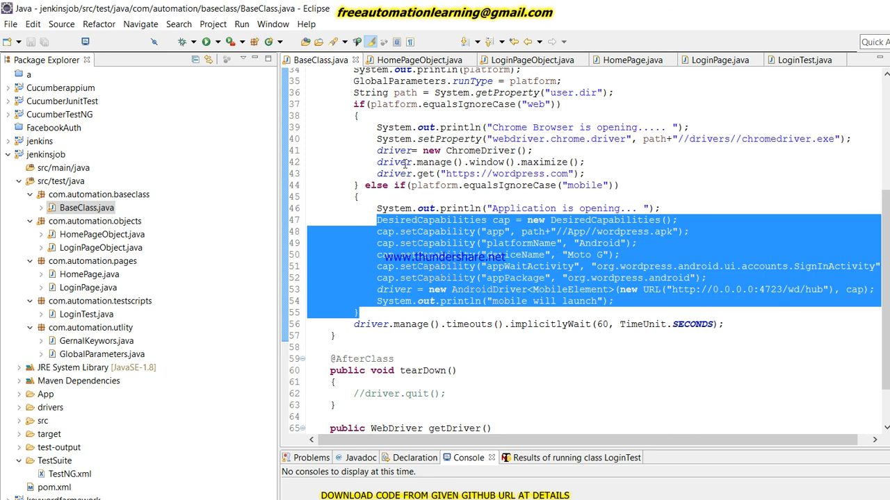
mouse_move(410, 486)
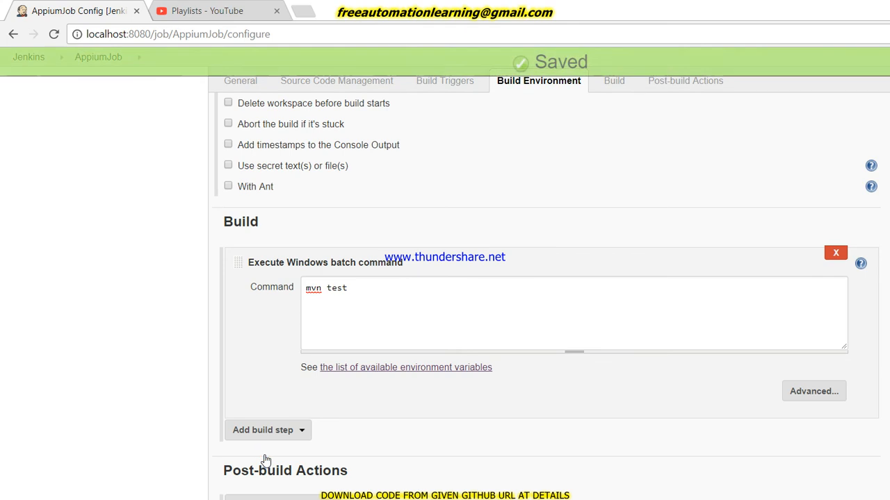
mouse_move(194, 459)
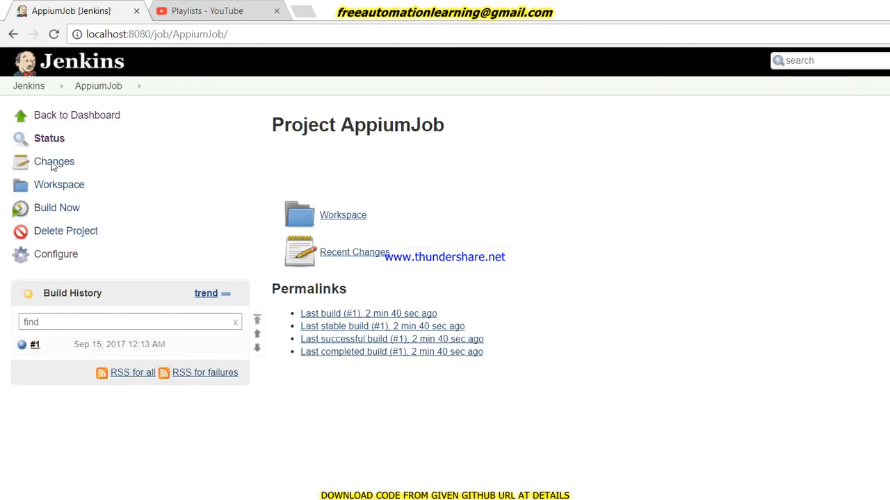
Start AppiumJob build #2 and follow its live console output.
click(56, 208)
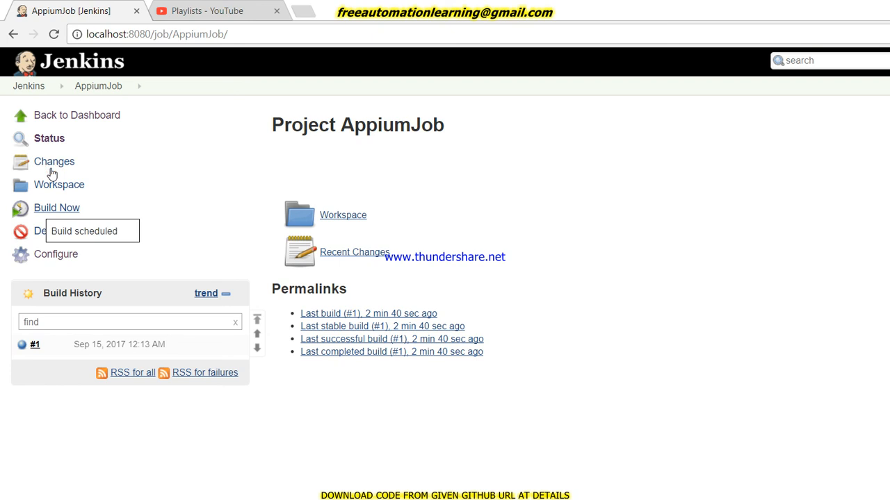
click(57, 208)
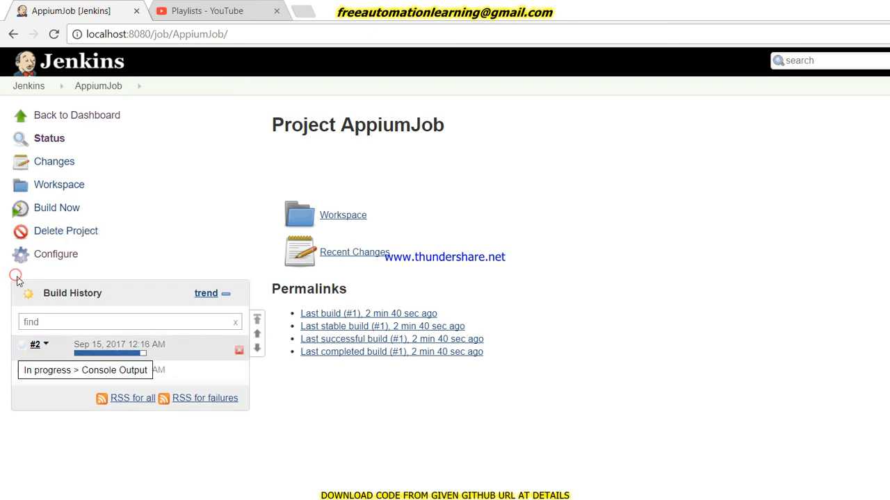
click(84, 369)
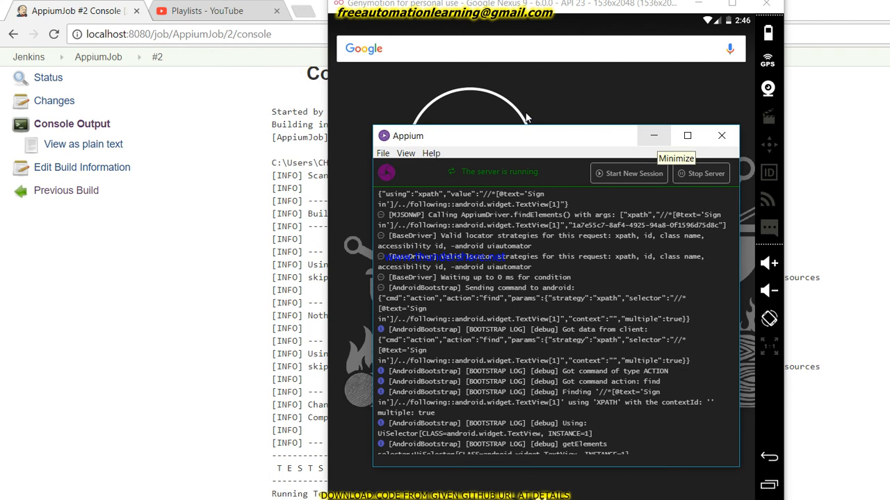
mouse_move(521, 113)
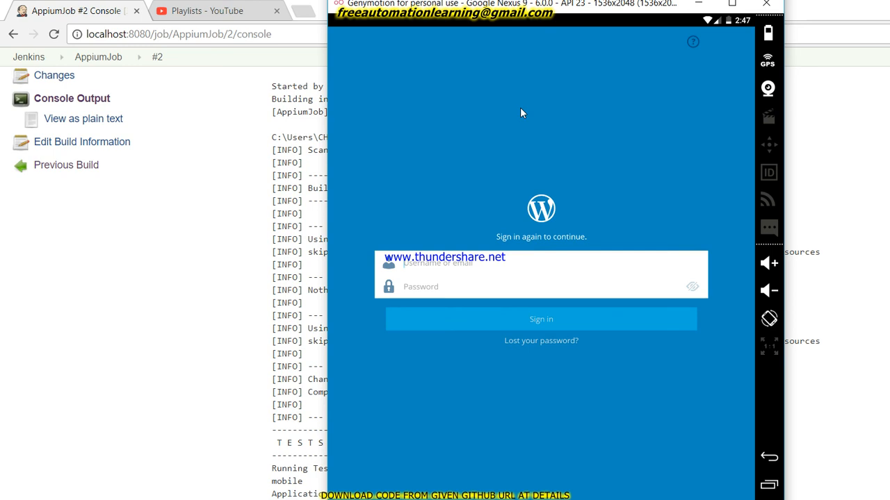
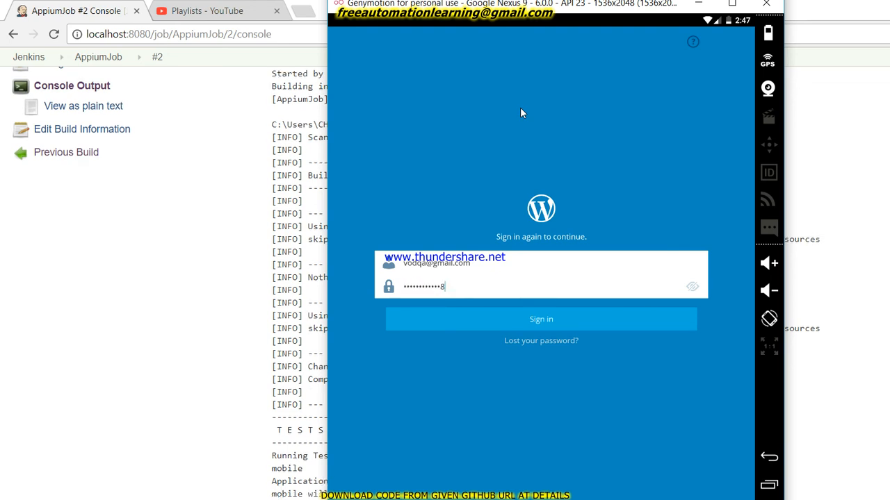
scroll(down, 3)
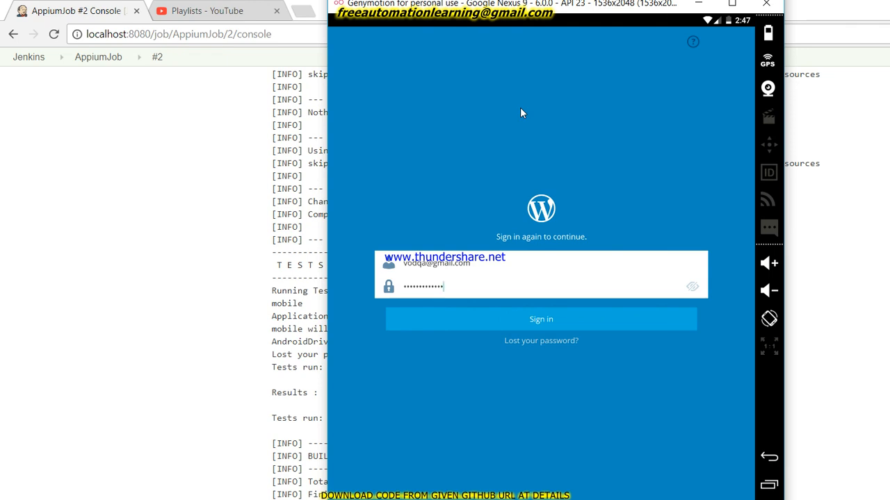
mouse_move(201, 213)
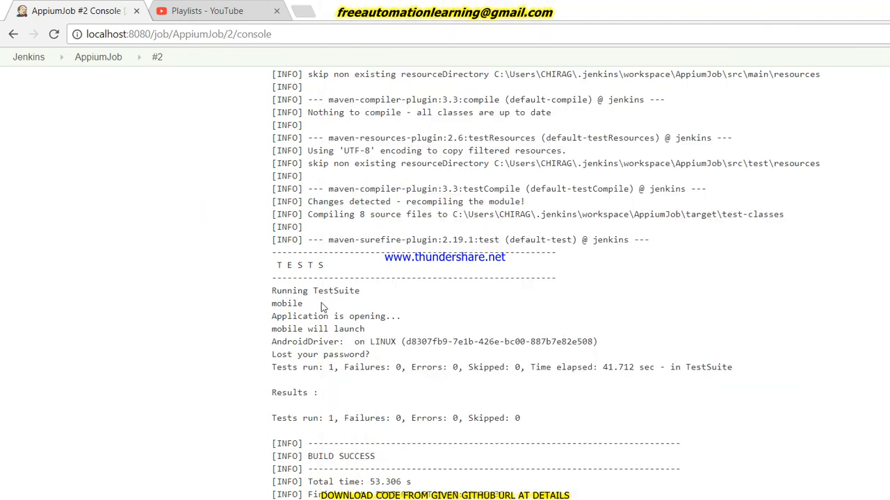
mouse_move(226, 335)
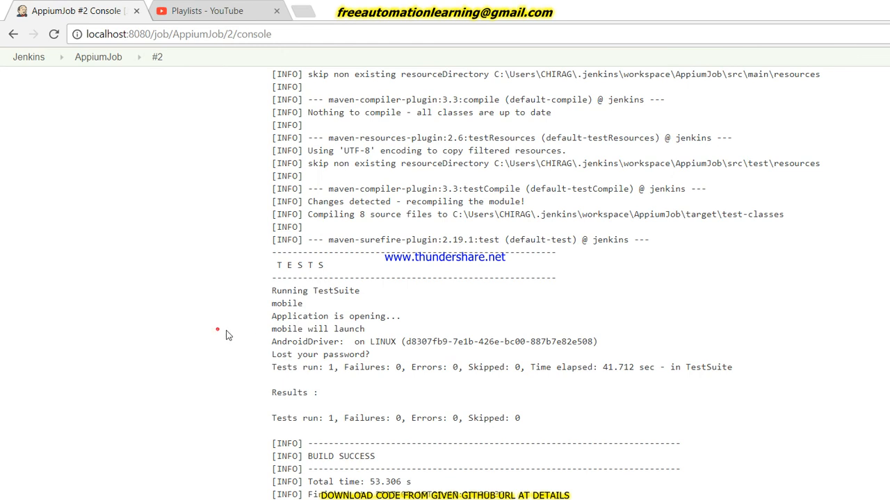
Highlight 'Tests run: 1, Failures: 0' in build #2's console, then return to the AppiumJob page.
triple_click(395, 418)
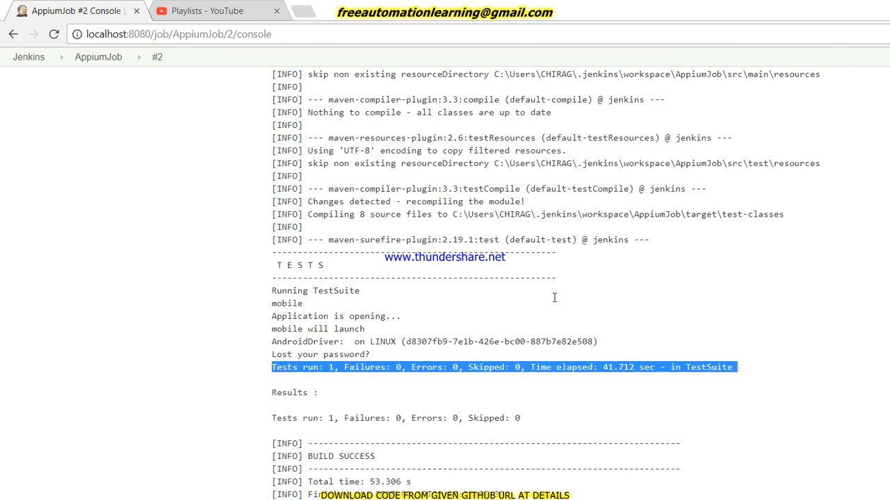
scroll(up, 3)
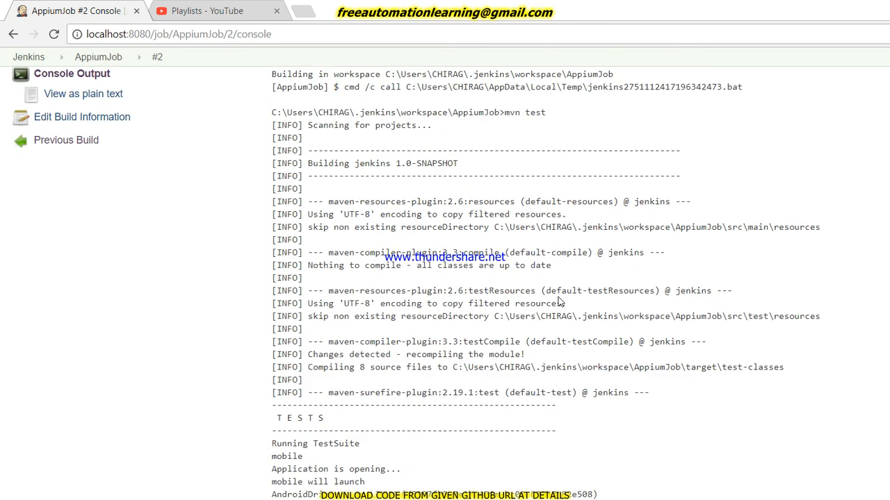
scroll(down, 3)
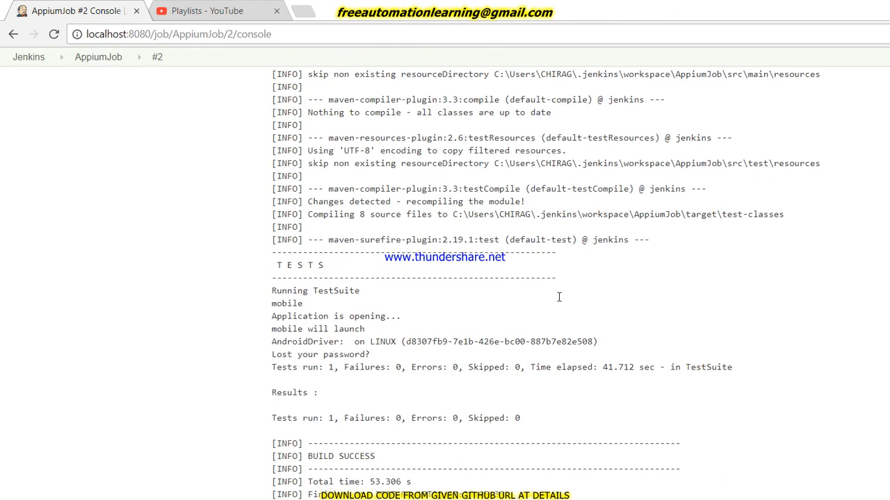
scroll(up, 3)
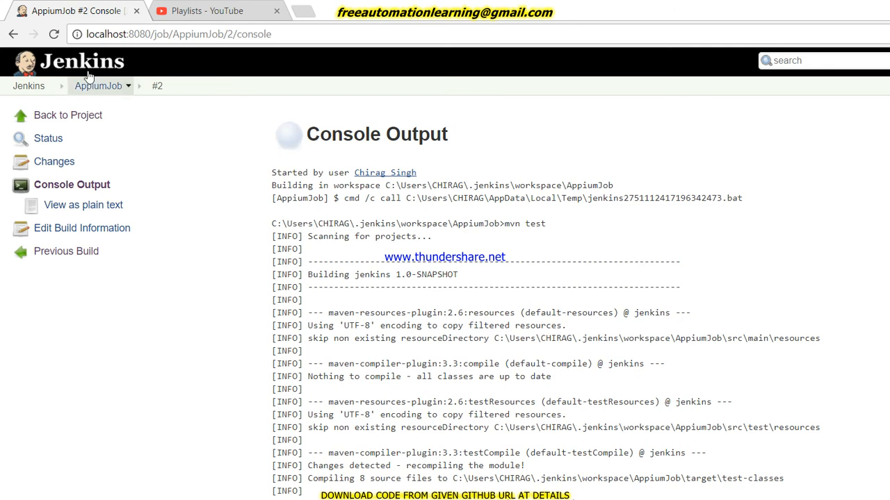
click(98, 85)
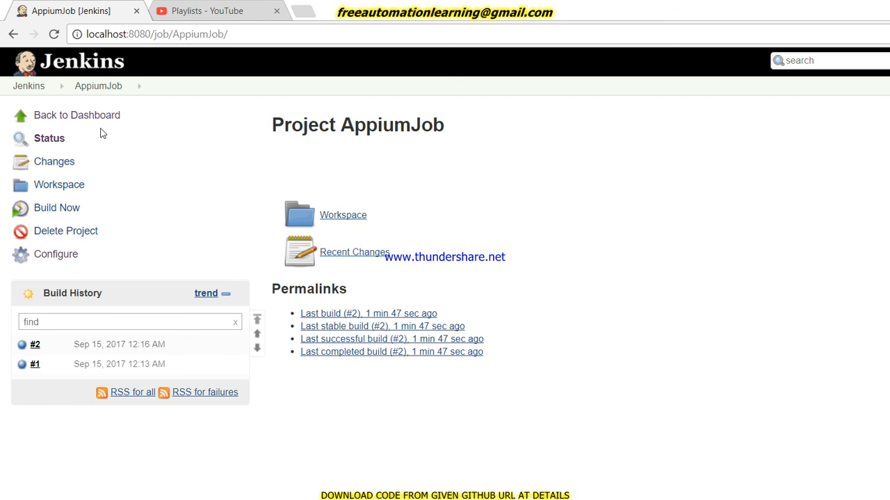